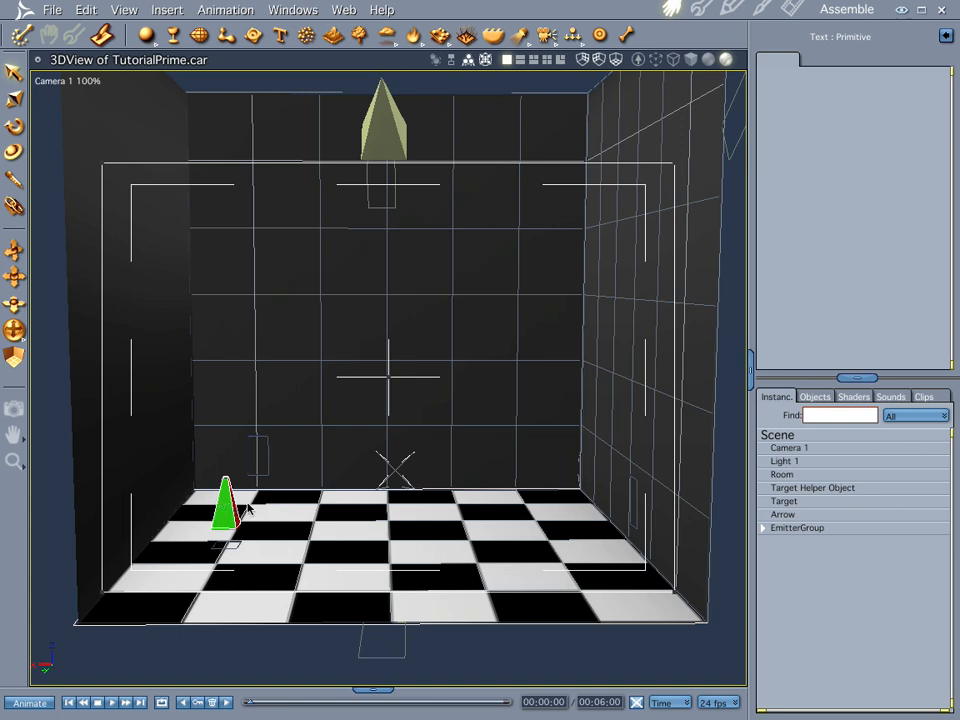
{"action": "mouse_move", "coordinate": [276, 148]}
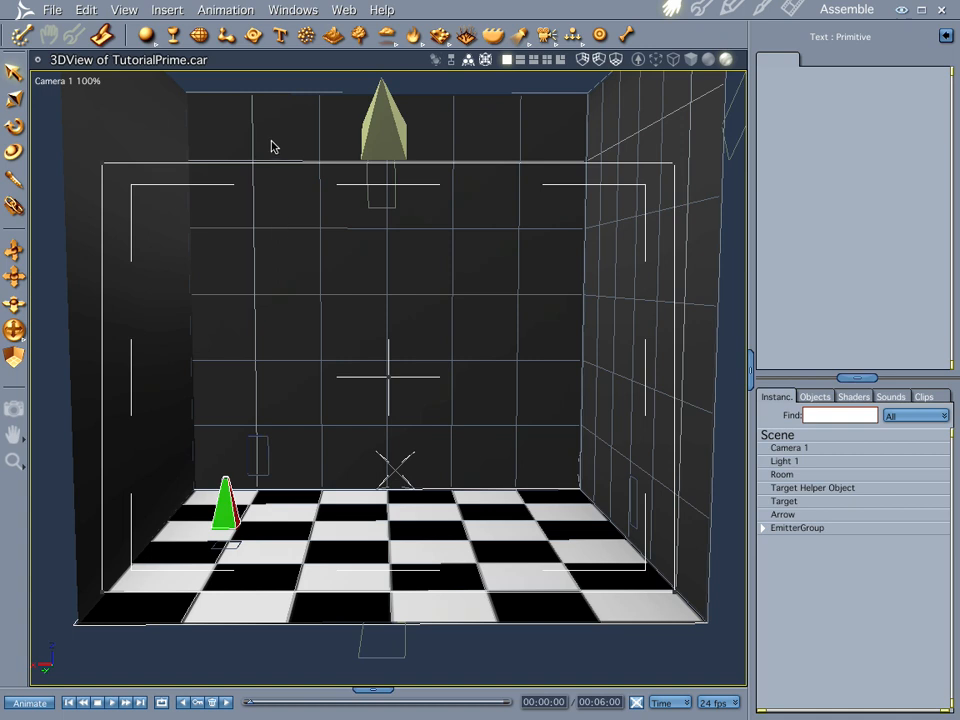
{"action": "mouse_move", "coordinate": [296, 140]}
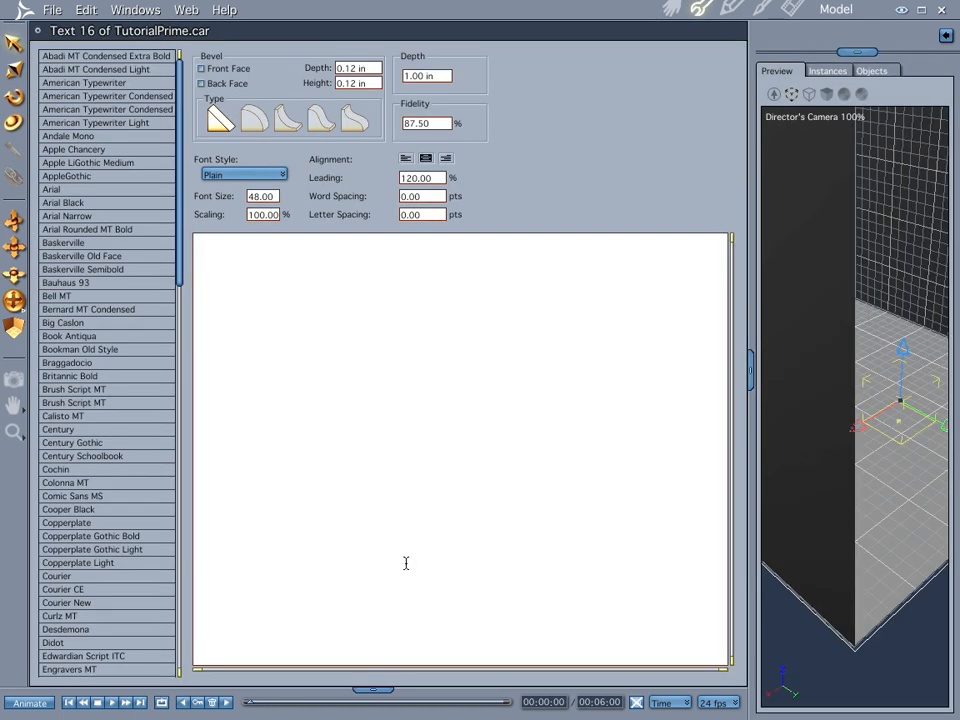
{"action": "mouse_move", "coordinate": [252, 262]}
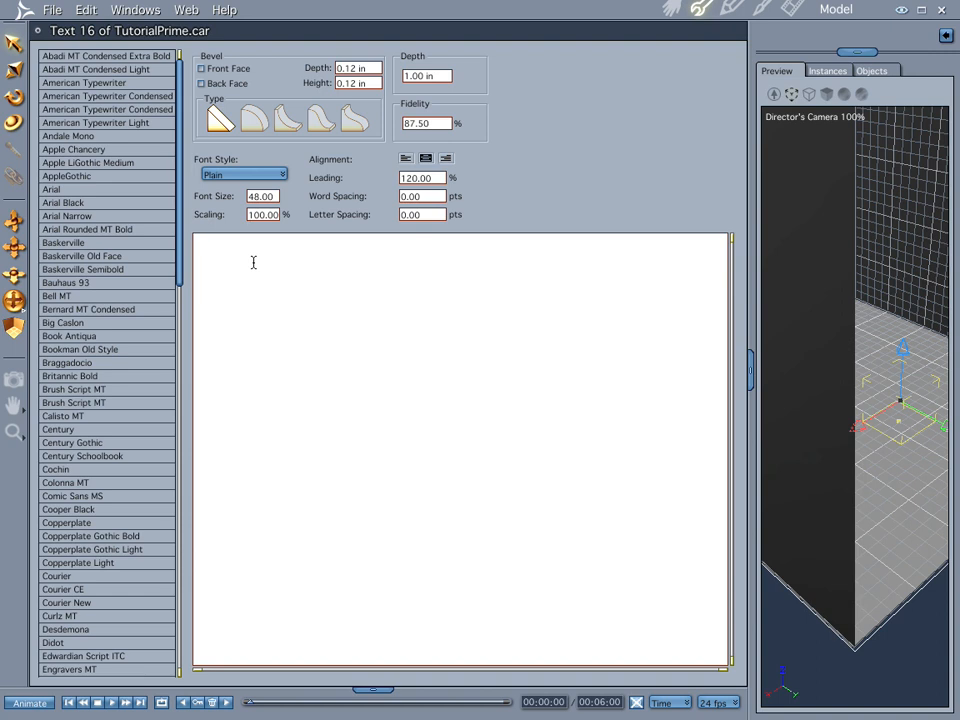
Step: Create the text '1' in Arial Rounded MT Bold with a 0.50 in bevel on the front face
{"action": "type", "text": "1"}
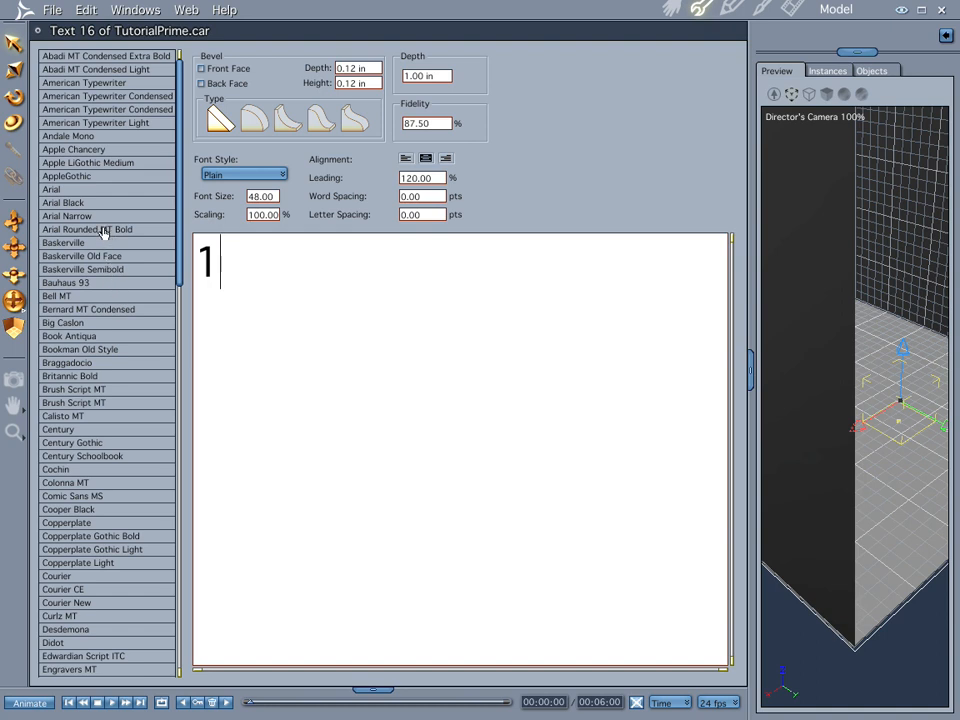
{"action": "left_click", "coordinate": [88, 228]}
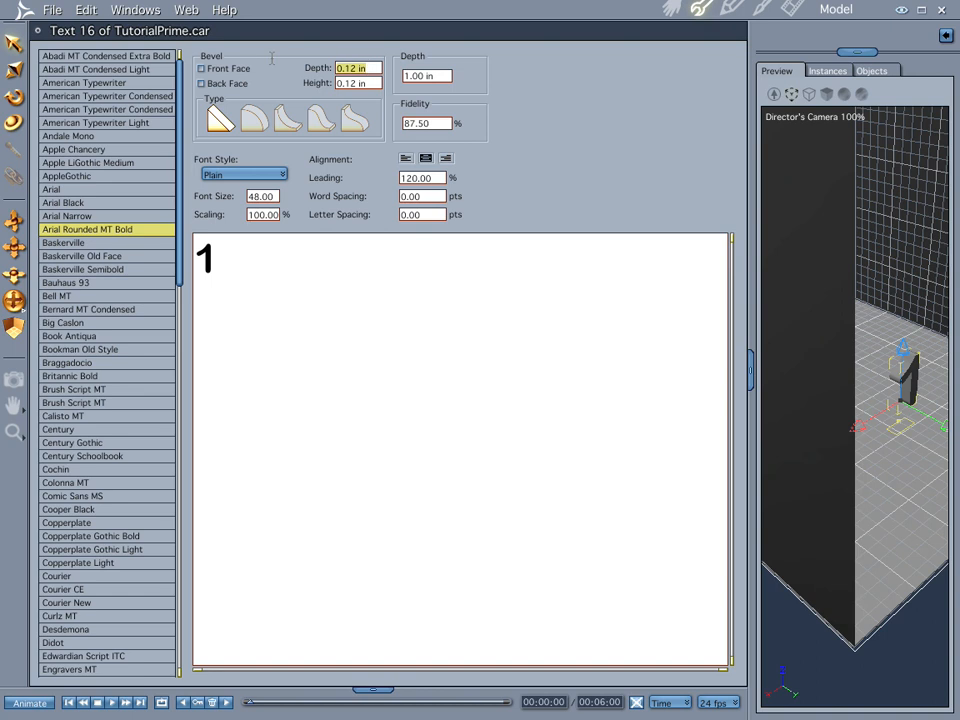
{"action": "type", "text": ".50"}
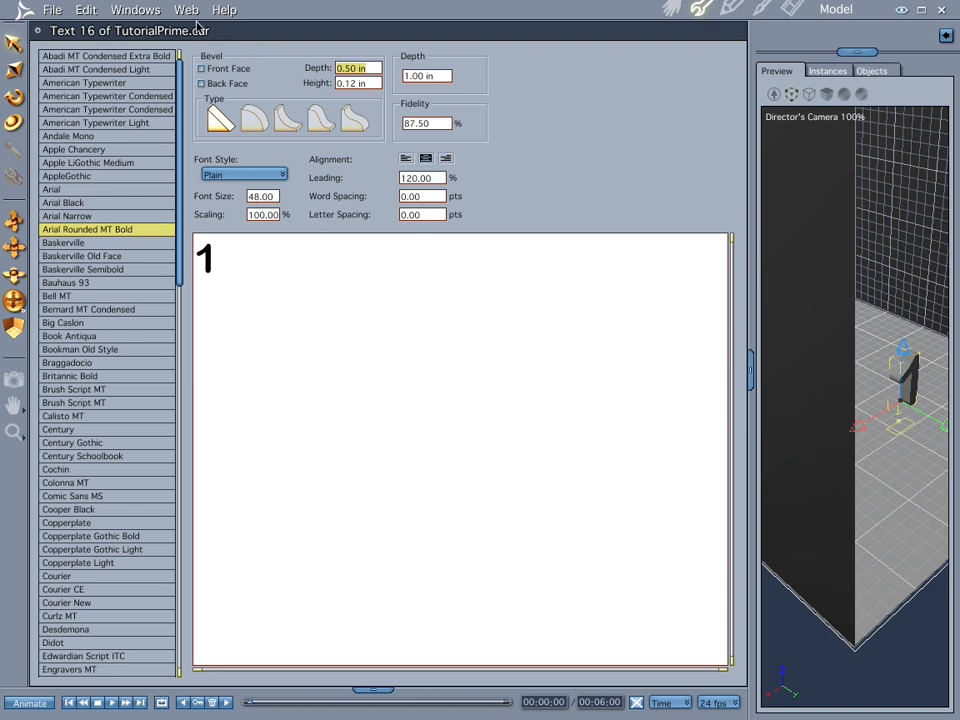
{"action": "left_click", "coordinate": [202, 68]}
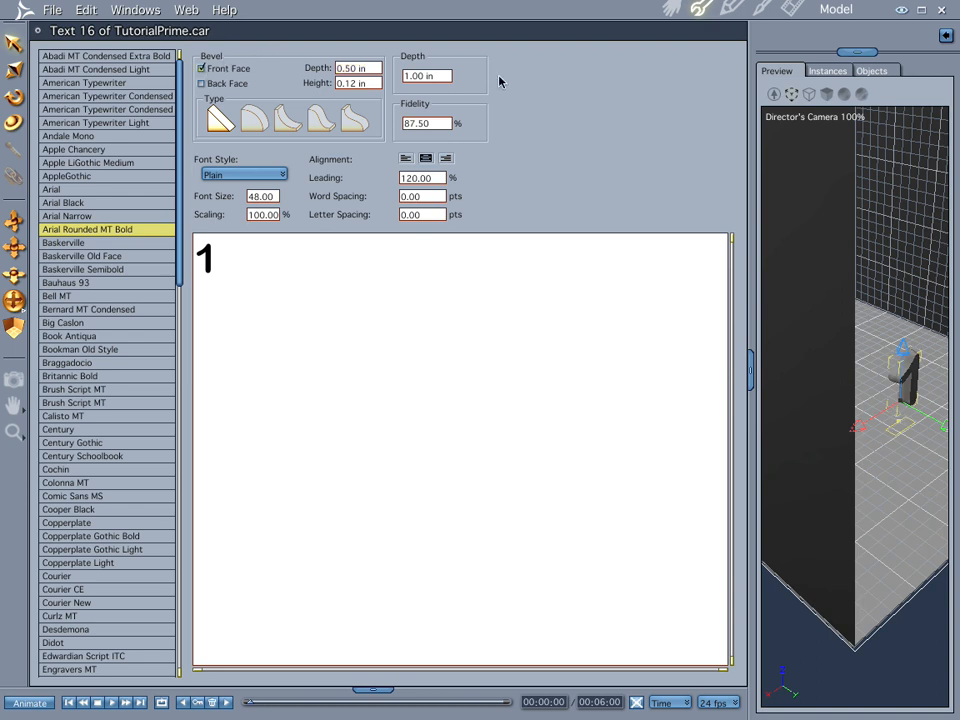
{"action": "mouse_move", "coordinate": [224, 208]}
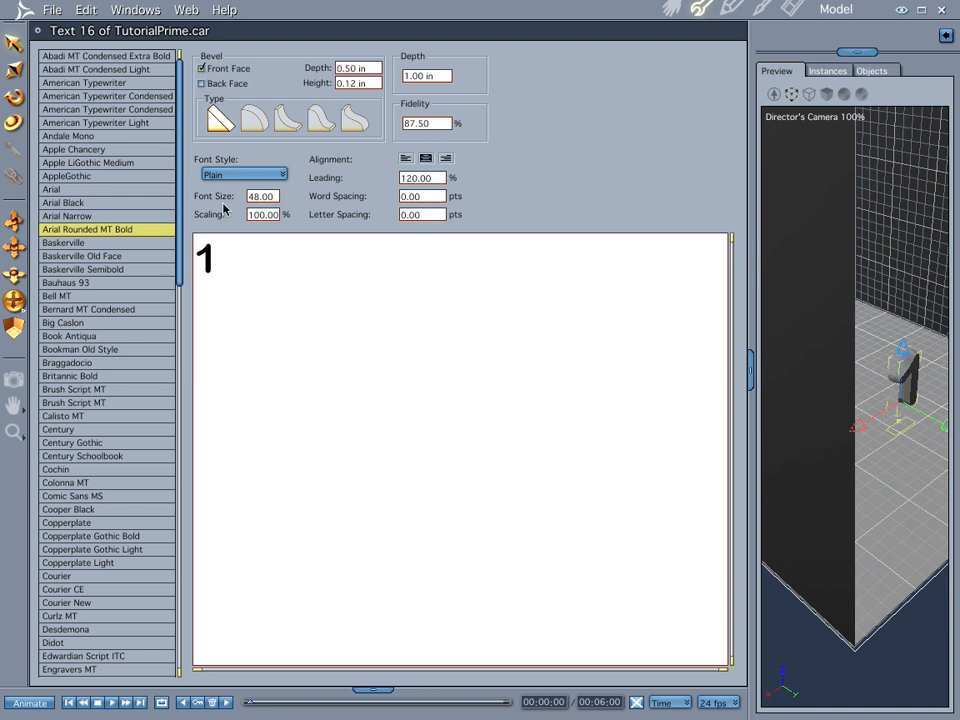
{"action": "mouse_move", "coordinate": [576, 156]}
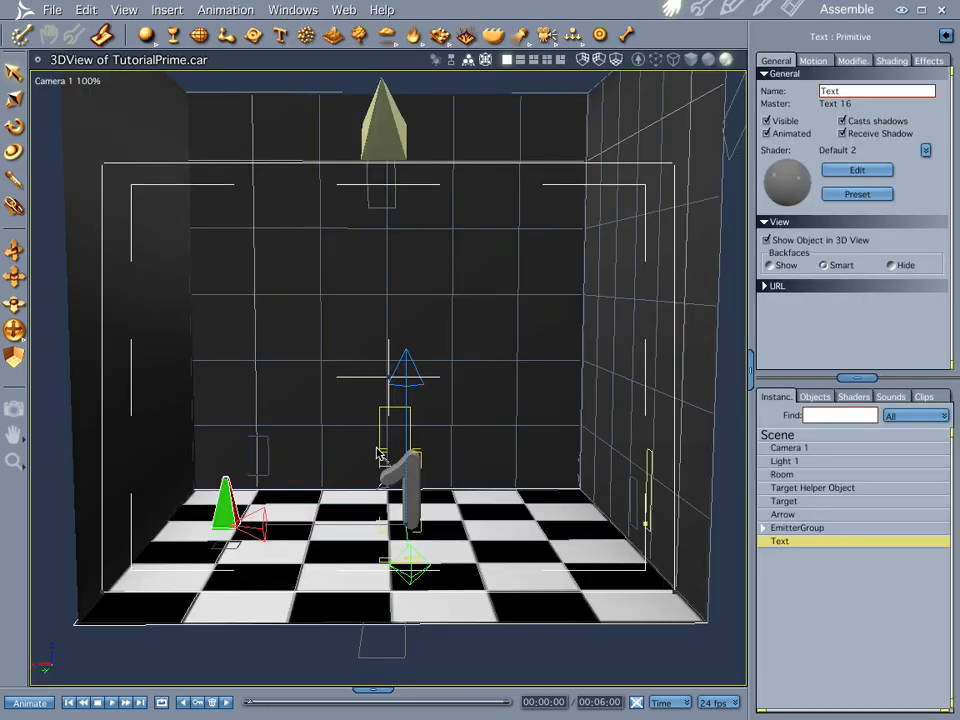
{"action": "mouse_move", "coordinate": [490, 434]}
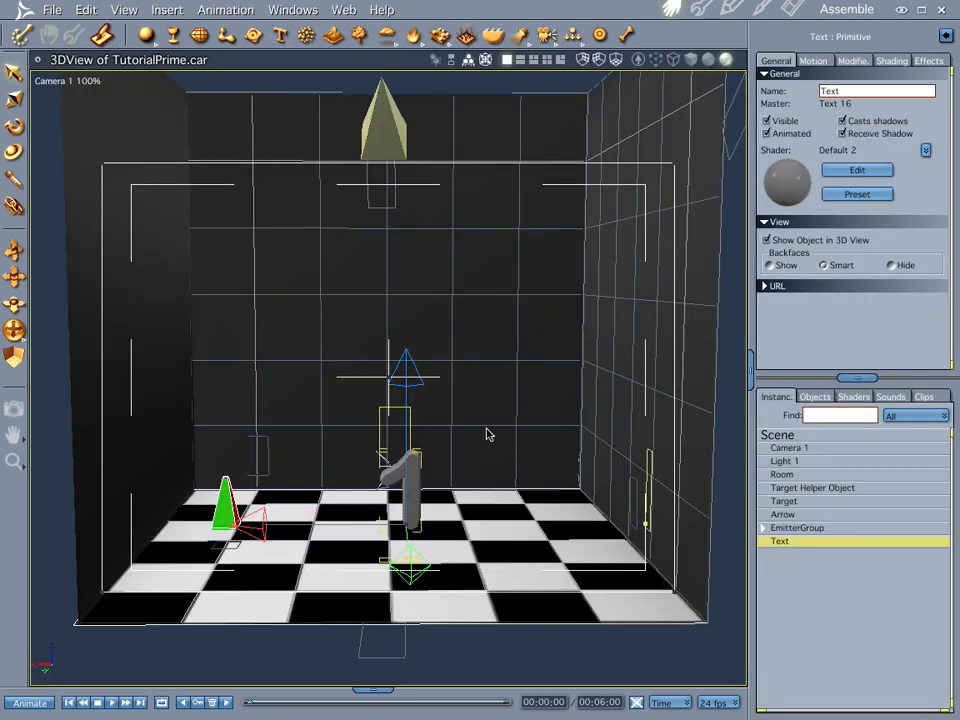
Step: Create a new master shader for the '1' and colour it blue
{"action": "left_click", "coordinate": [856, 168]}
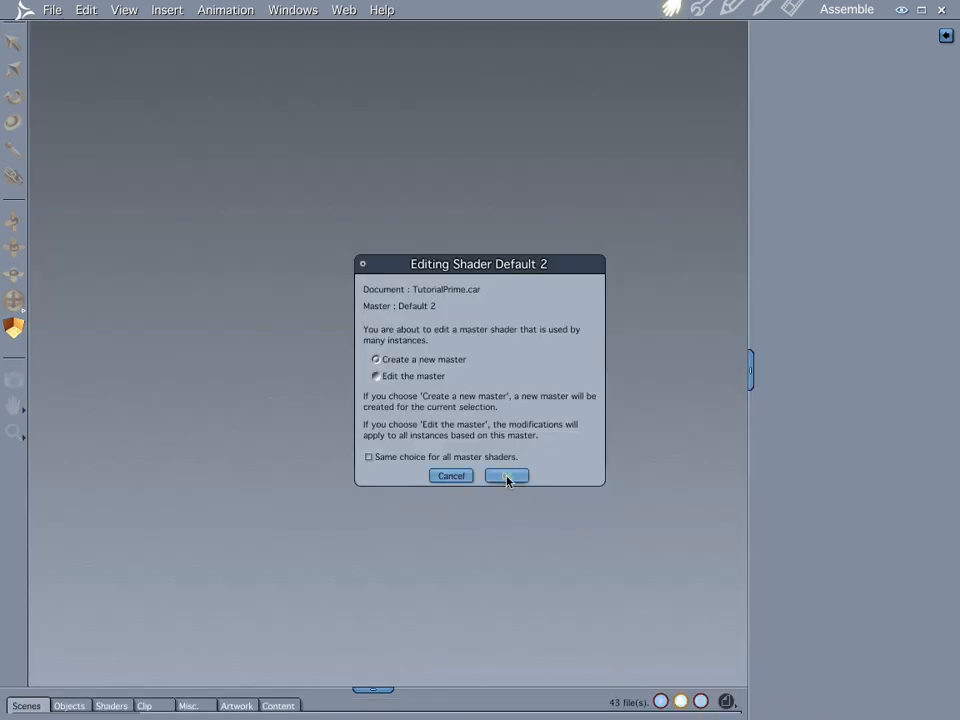
{"action": "left_click", "coordinate": [506, 476]}
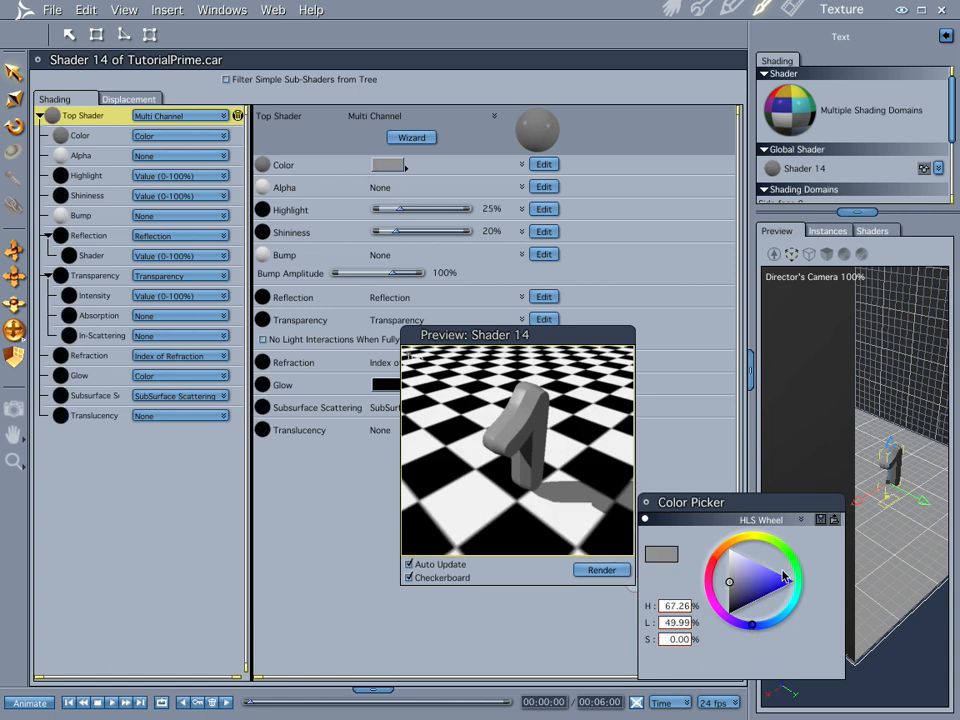
{"action": "left_click", "coordinate": [788, 576]}
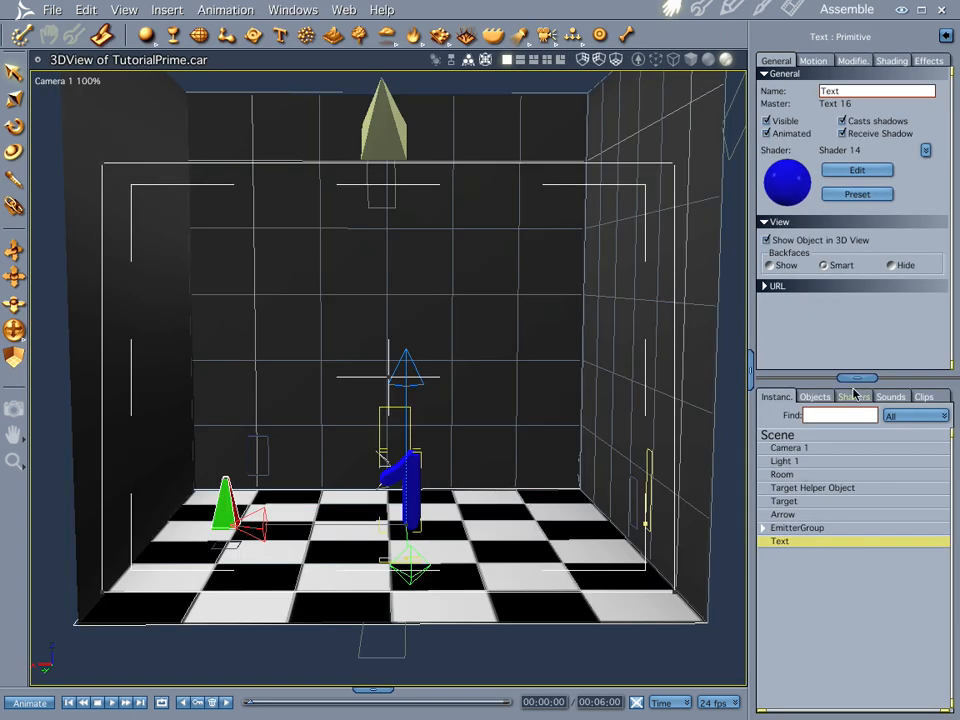
Step: Apply a red shader from the Shaders collection and move the '1' beside the green cone
{"action": "left_click", "coordinate": [852, 396]}
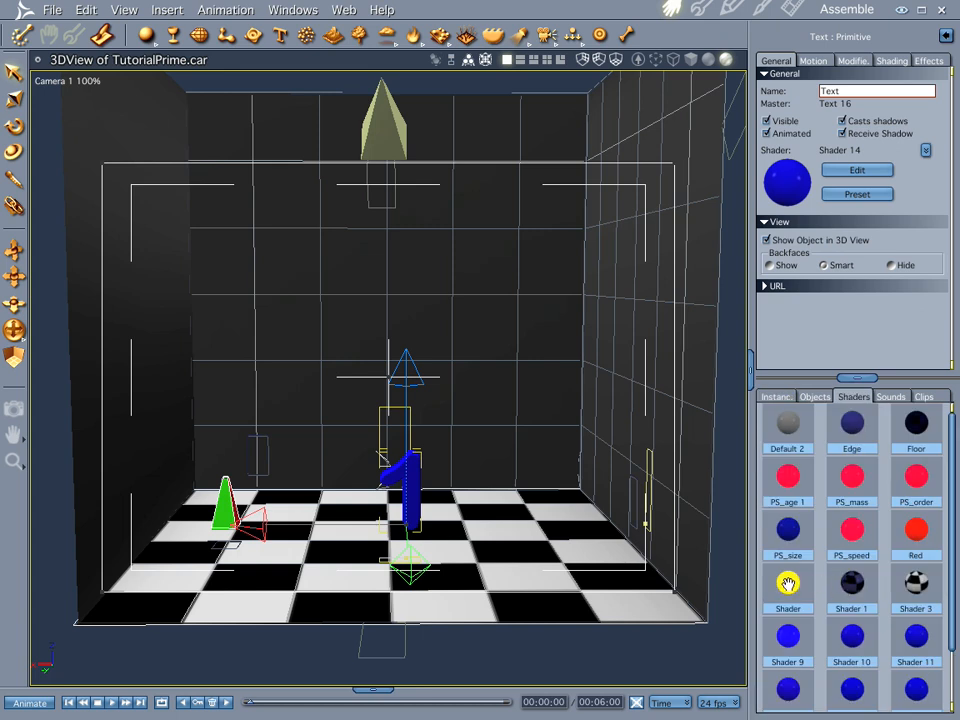
{"action": "left_click", "coordinate": [788, 584]}
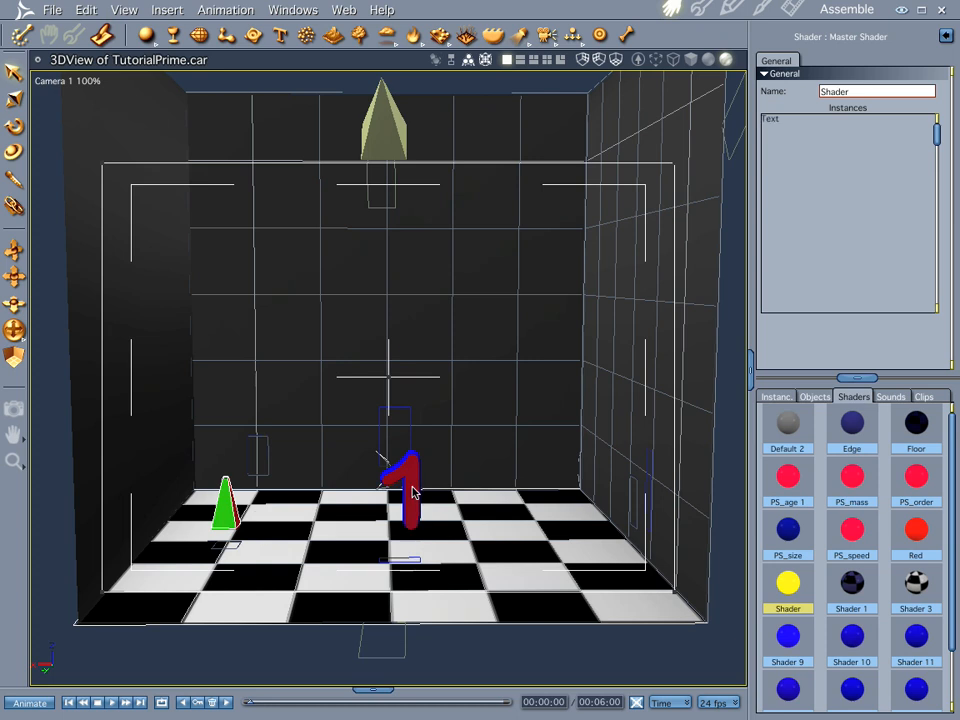
{"action": "mouse_move", "coordinate": [490, 516]}
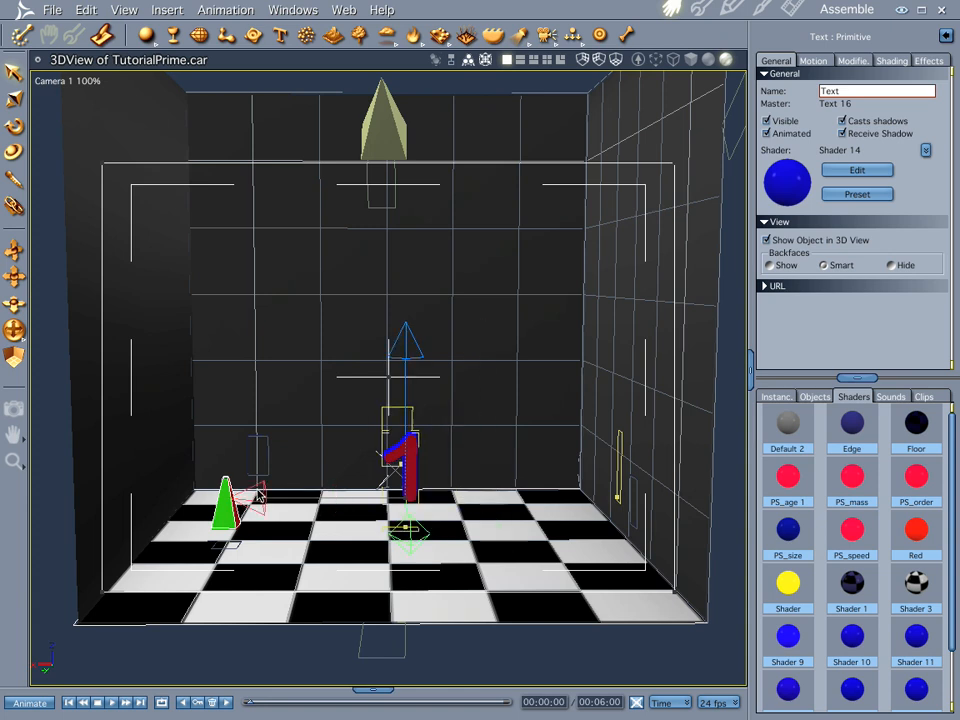
{"action": "left_click_drag", "start_coordinate": [404, 464], "coordinate": [250, 464]}
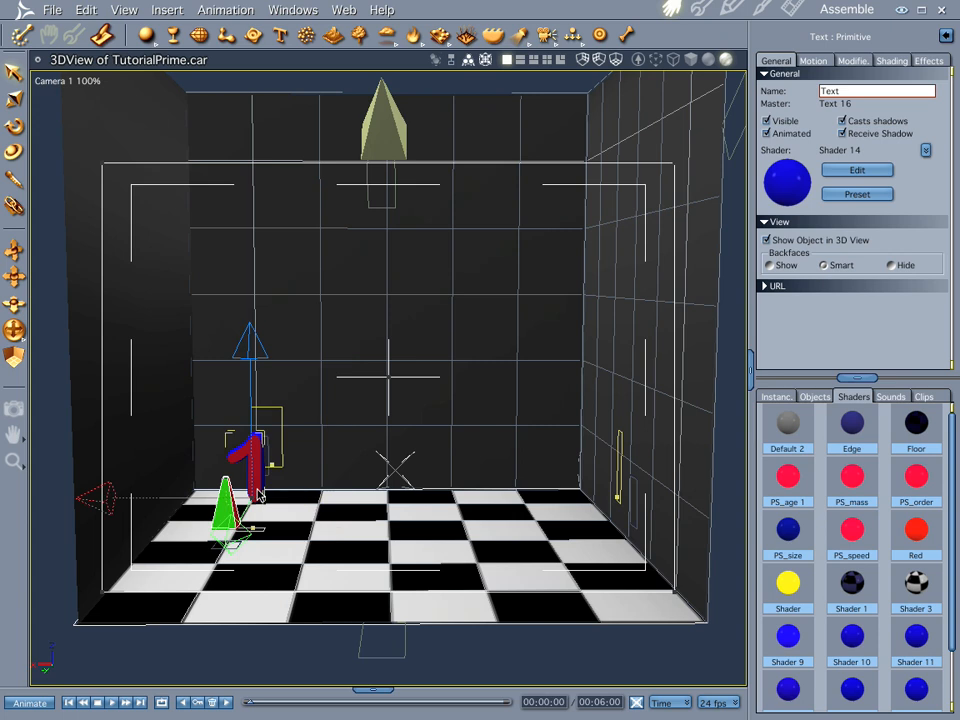
{"action": "mouse_move", "coordinate": [872, 152]}
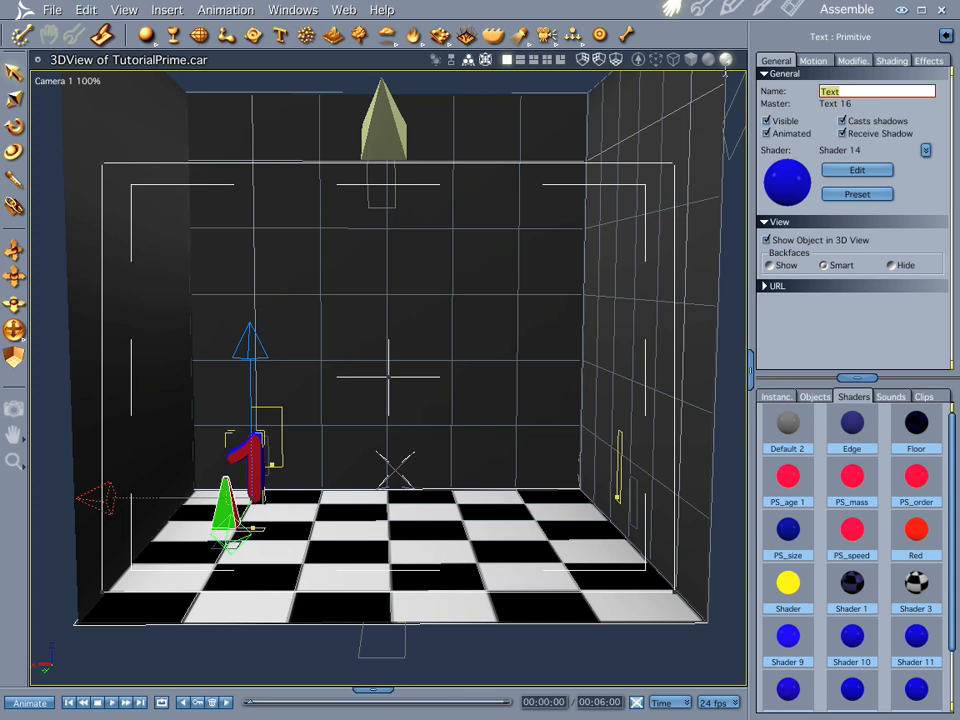
Step: Rename the text object to ONE
{"action": "type", "text": "ONE"}
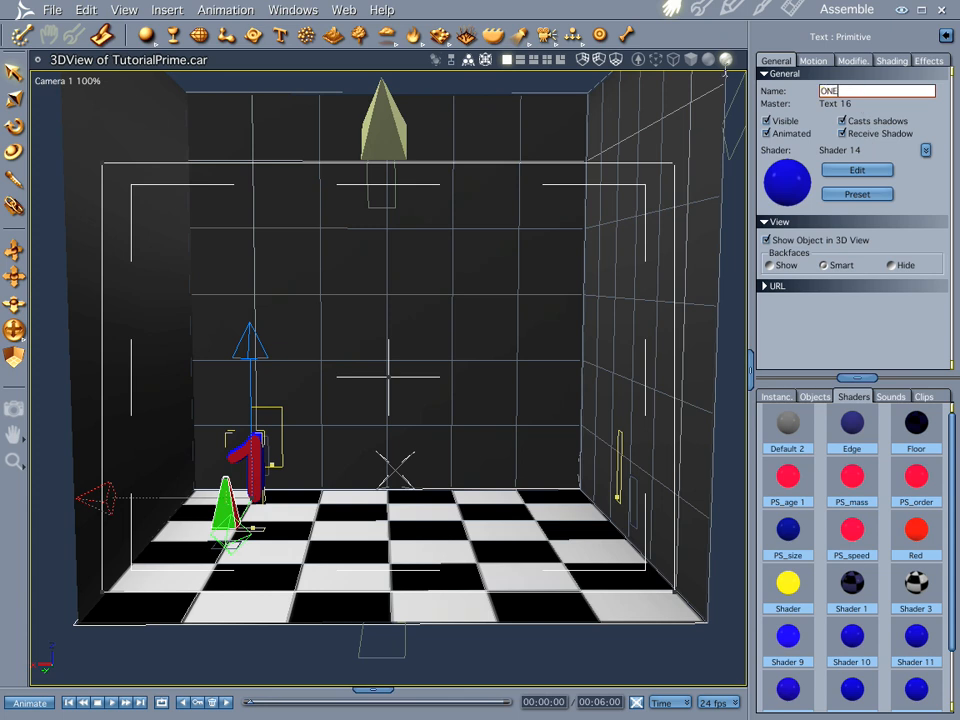
{"action": "mouse_move", "coordinate": [246, 452]}
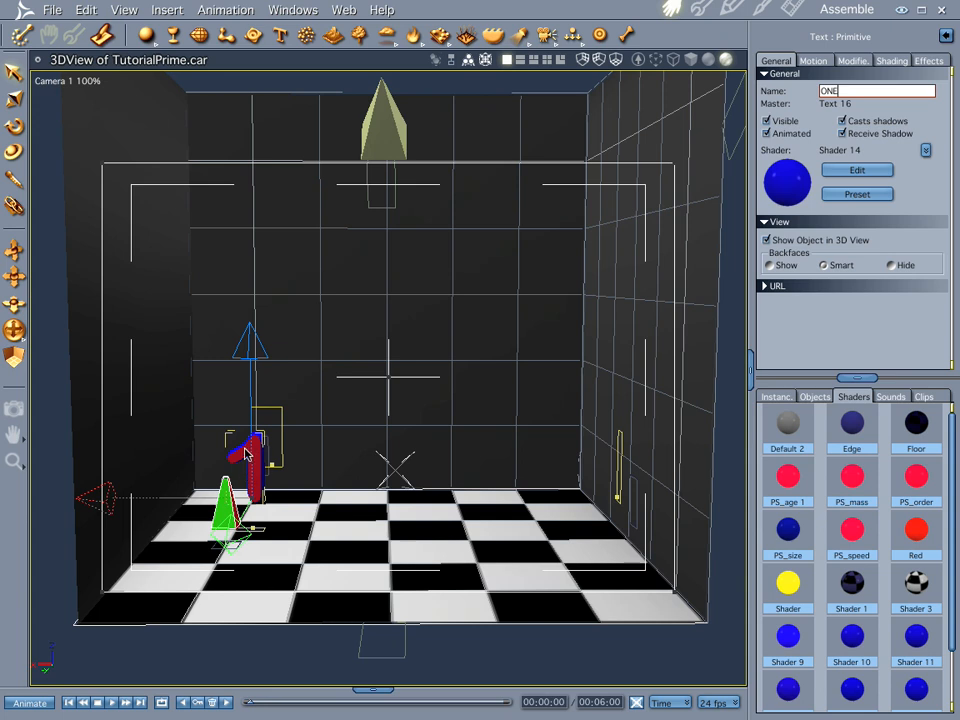
{"action": "mouse_move", "coordinate": [338, 376]}
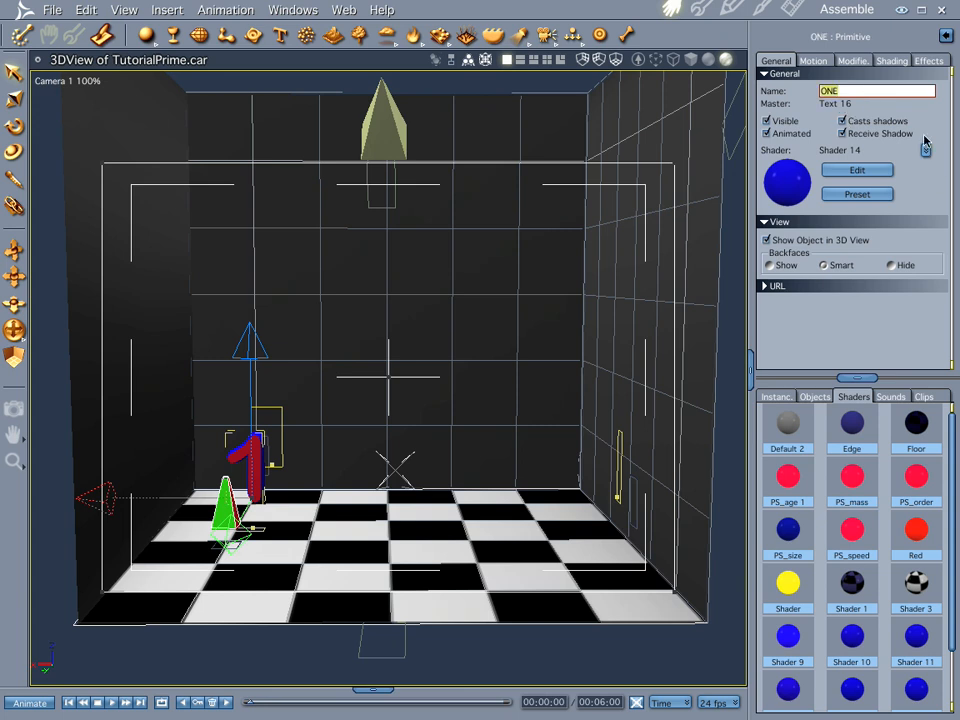
{"action": "mouse_move", "coordinate": [528, 464]}
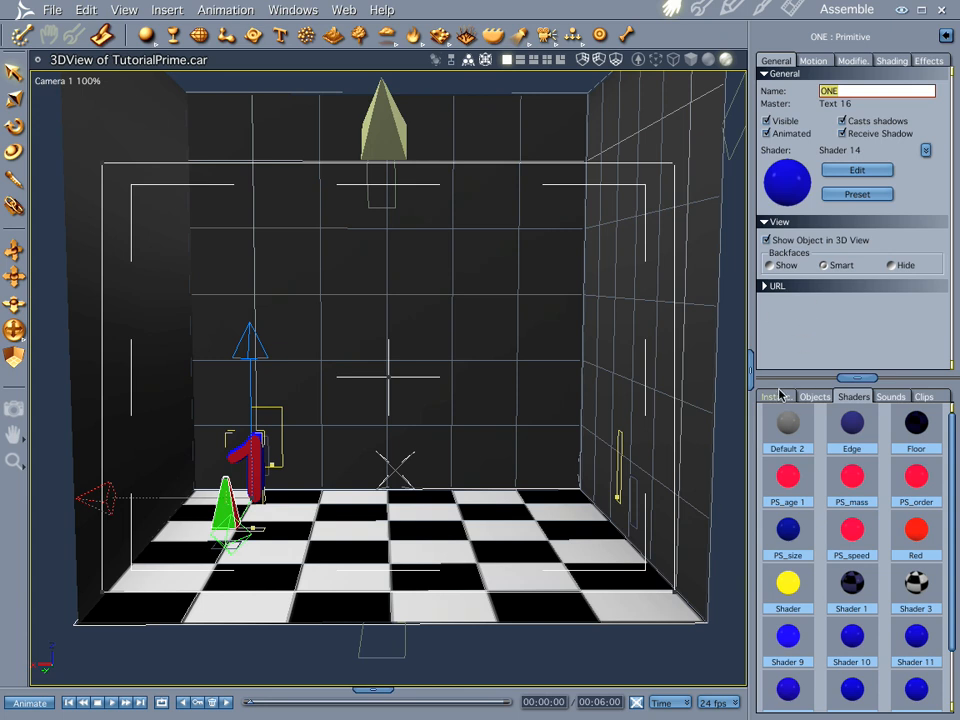
Step: Duplicate the ONE text object to get a second '1' on the floor
{"action": "left_click", "coordinate": [776, 396]}
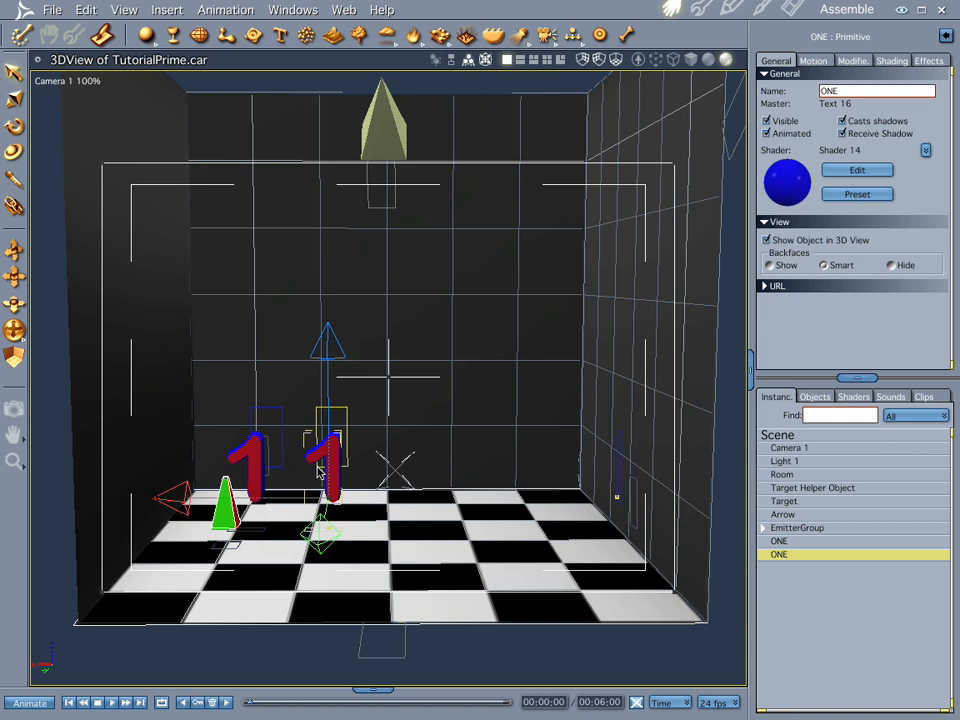
{"action": "mouse_move", "coordinate": [276, 464]}
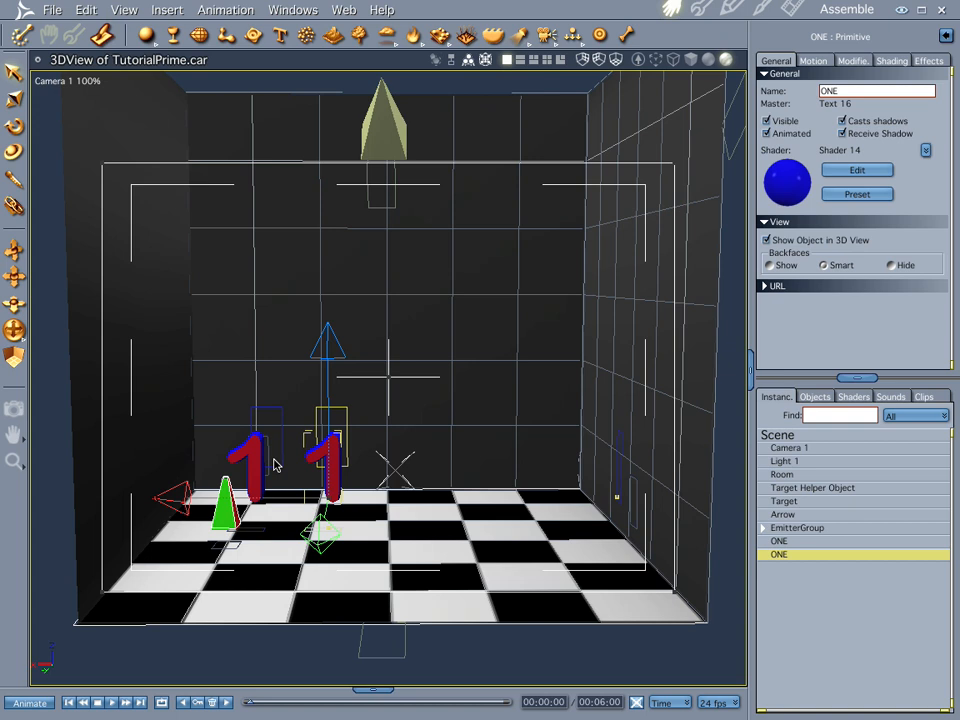
{"action": "mouse_move", "coordinate": [308, 436]}
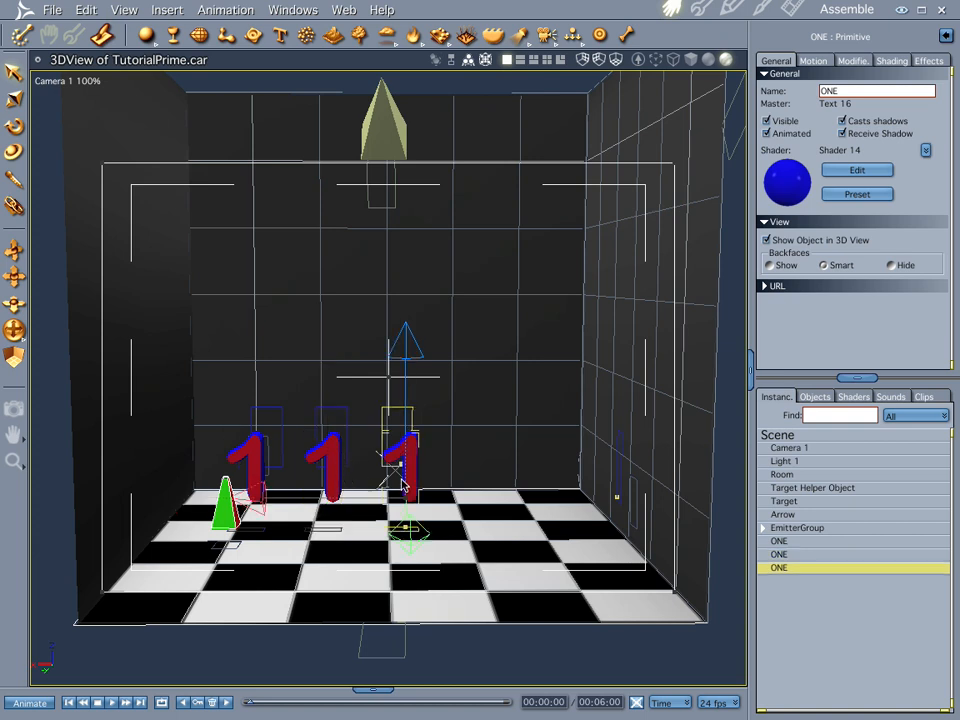
{"action": "mouse_move", "coordinate": [330, 456]}
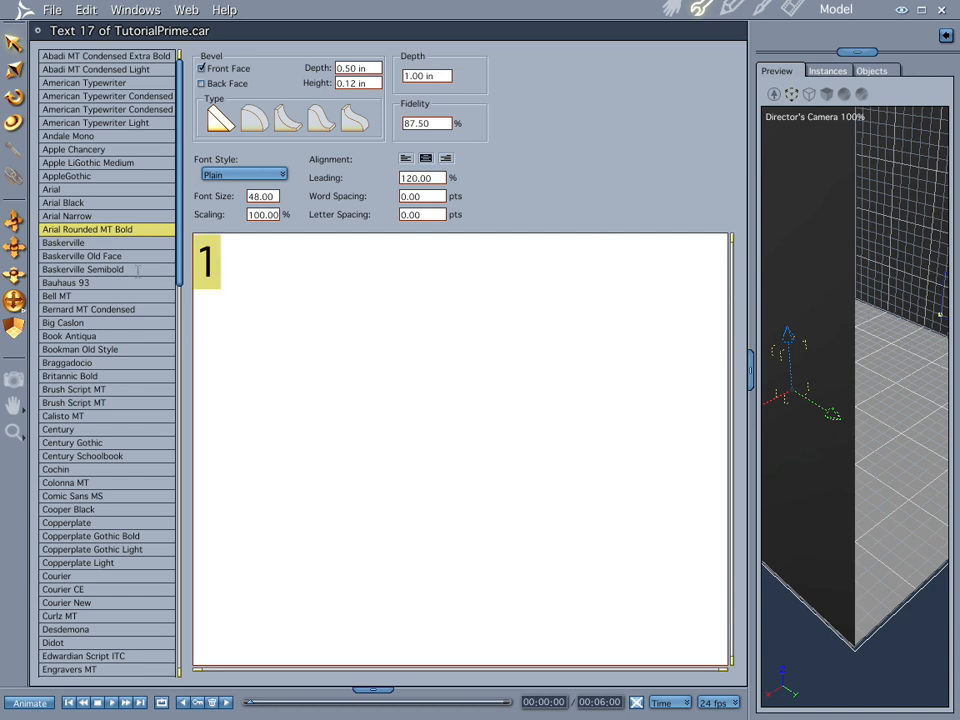
Step: Give the copies new text masters reading '2' and '3' so the row reads 1 2 3
{"action": "type", "text": "2"}
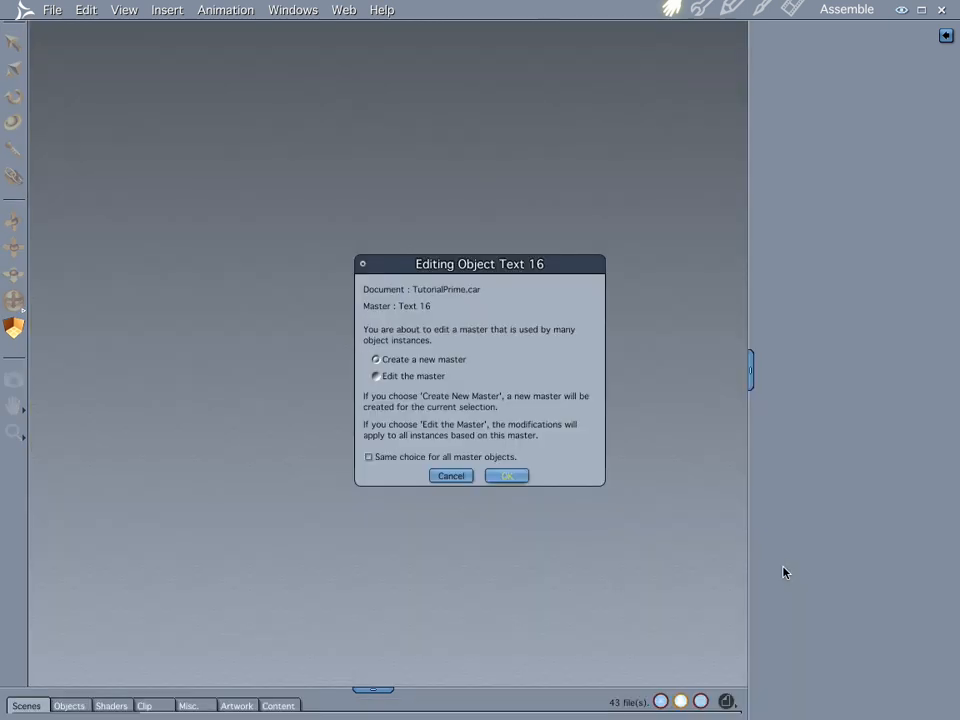
{"action": "left_click", "coordinate": [506, 476]}
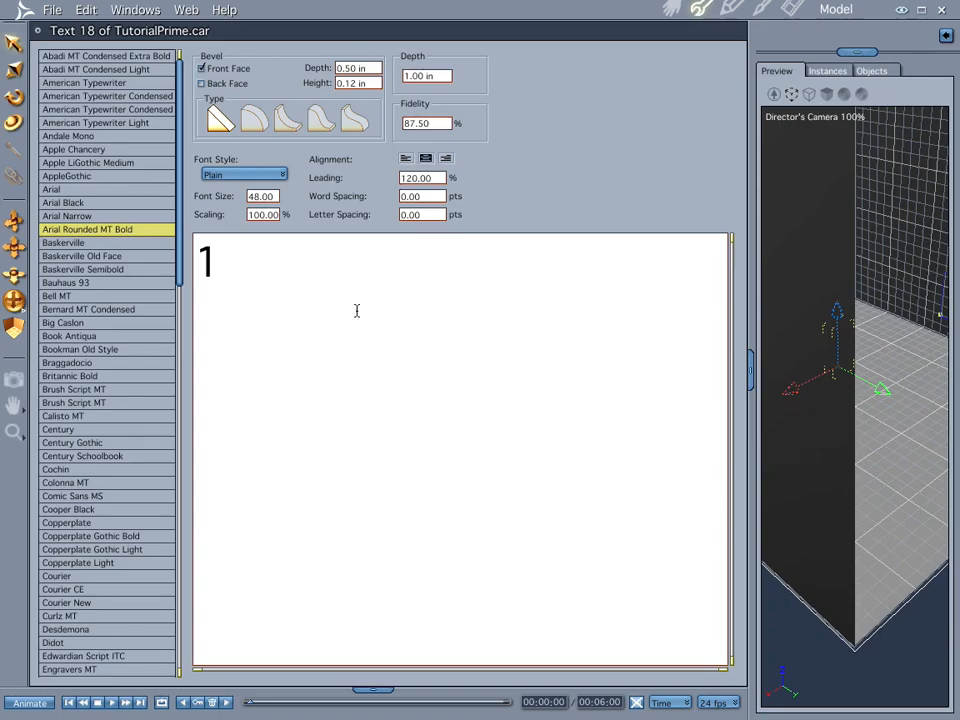
{"action": "double_click", "coordinate": [208, 260]}
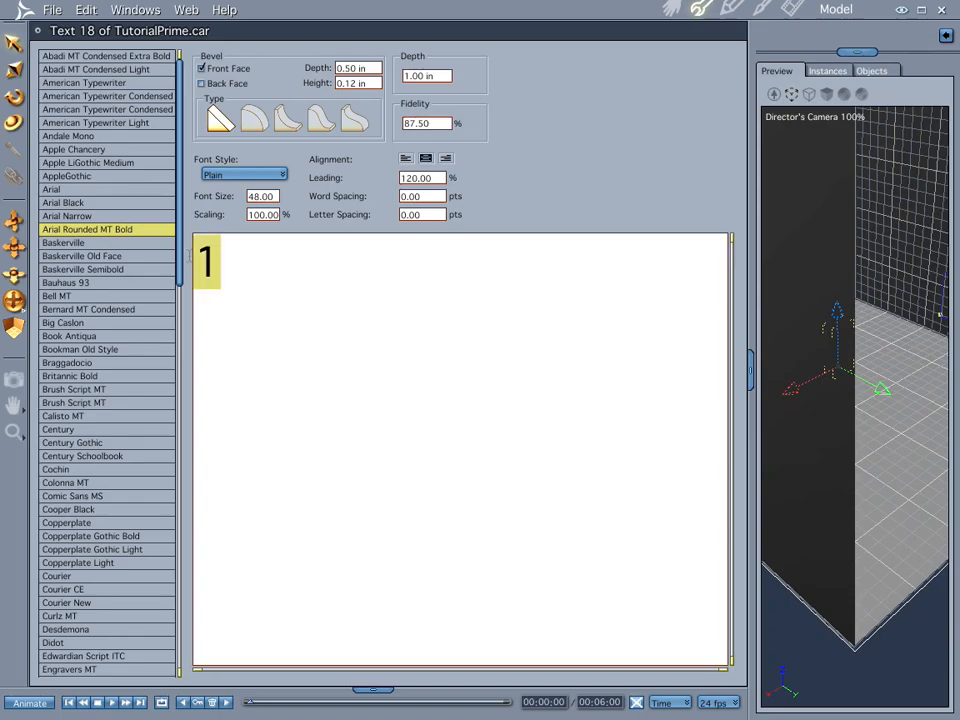
{"action": "type", "text": "3"}
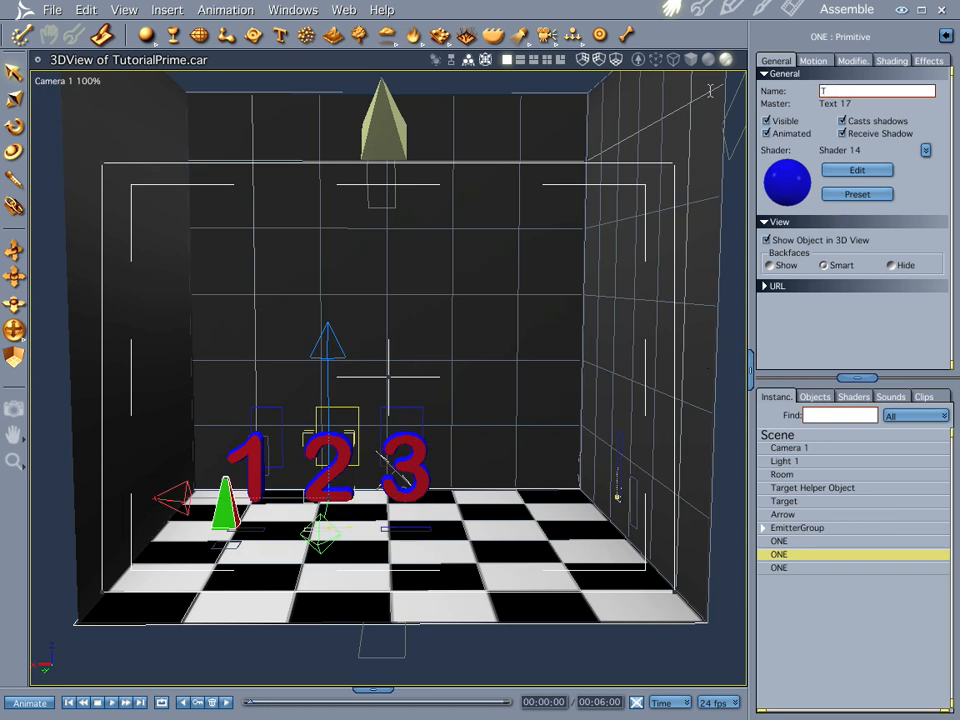
Step: Name the second text object TWO and the third TREE
{"action": "type", "text": "TWO"}
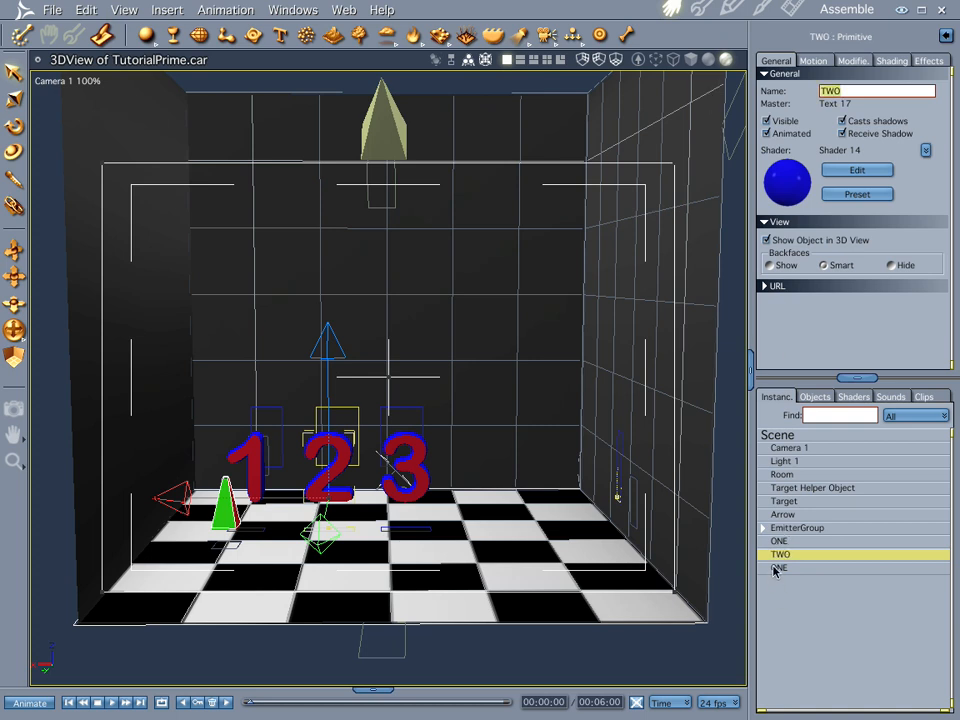
{"action": "left_click", "coordinate": [780, 568]}
{"action": "type", "text": "TREE"}
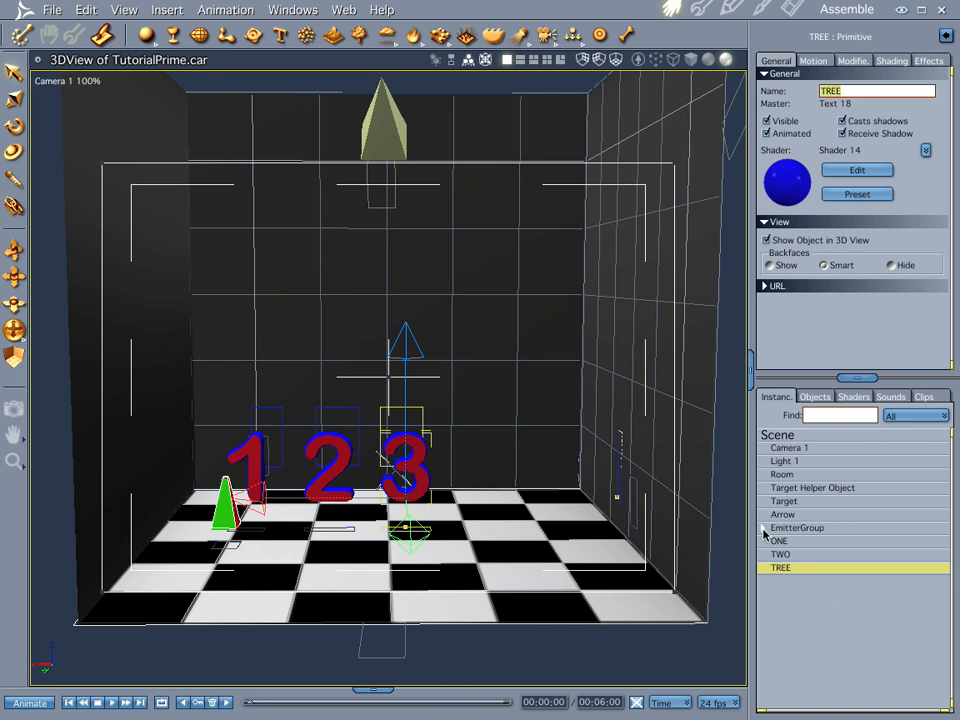
{"action": "left_click", "coordinate": [764, 528]}
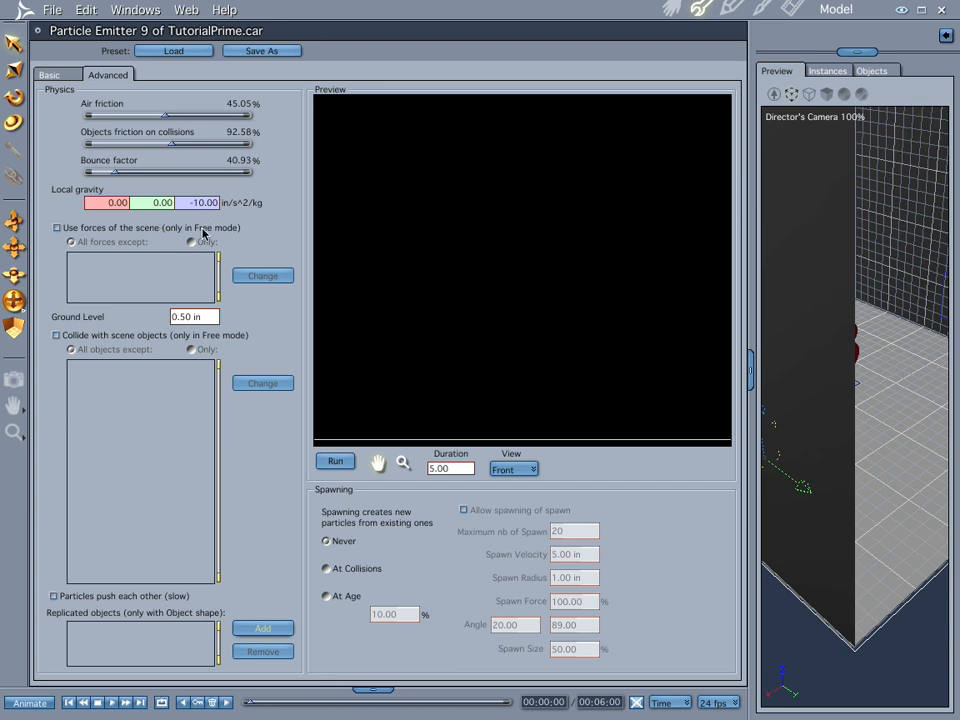
{"action": "mouse_move", "coordinate": [36, 62]}
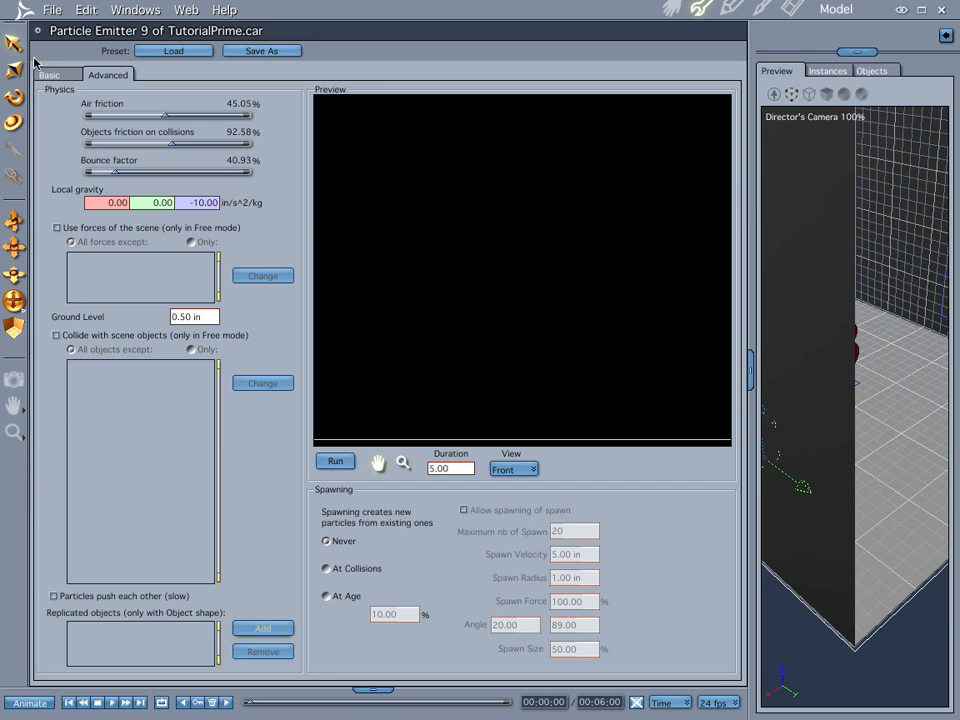
Step: On the Basic emitter settings, set Shape to Objects and particle velocity to 15.00
{"action": "left_click", "coordinate": [56, 76]}
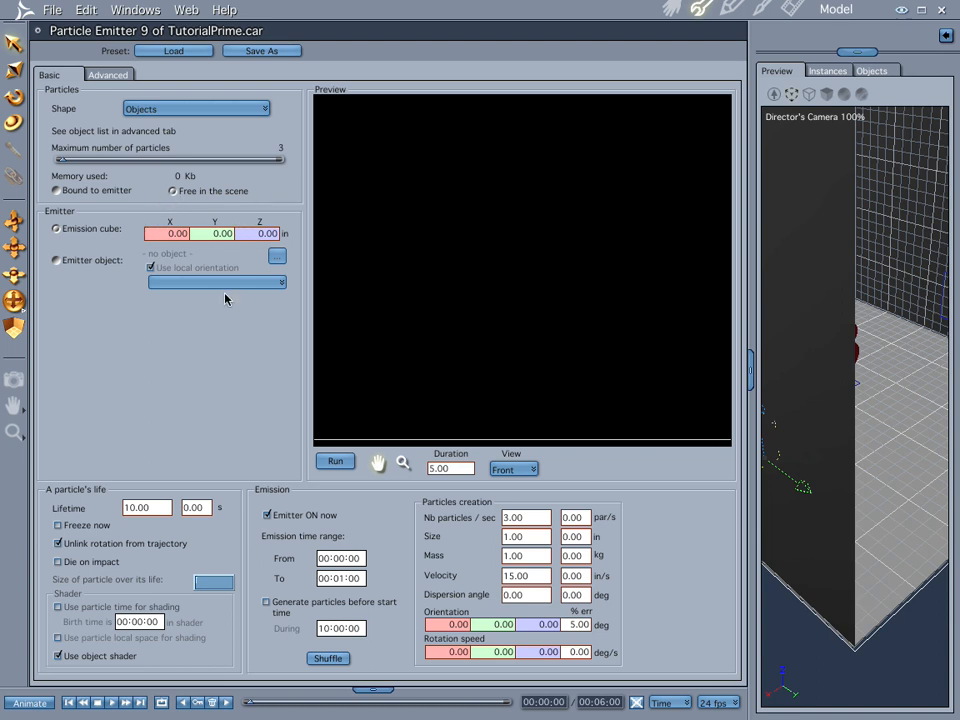
{"action": "mouse_move", "coordinate": [228, 528]}
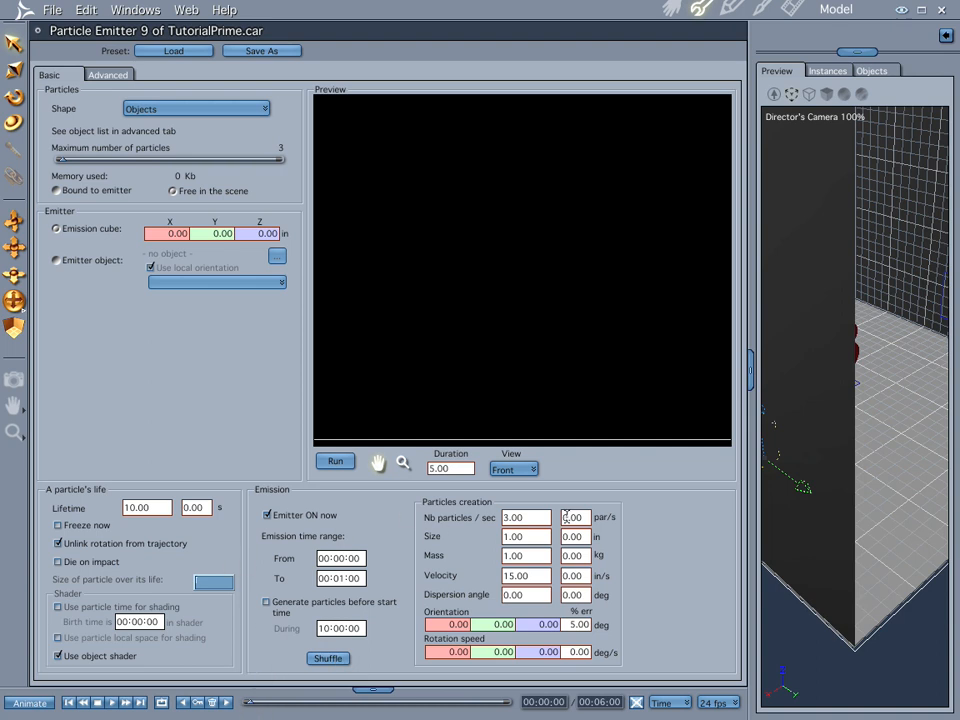
{"action": "mouse_move", "coordinate": [658, 148]}
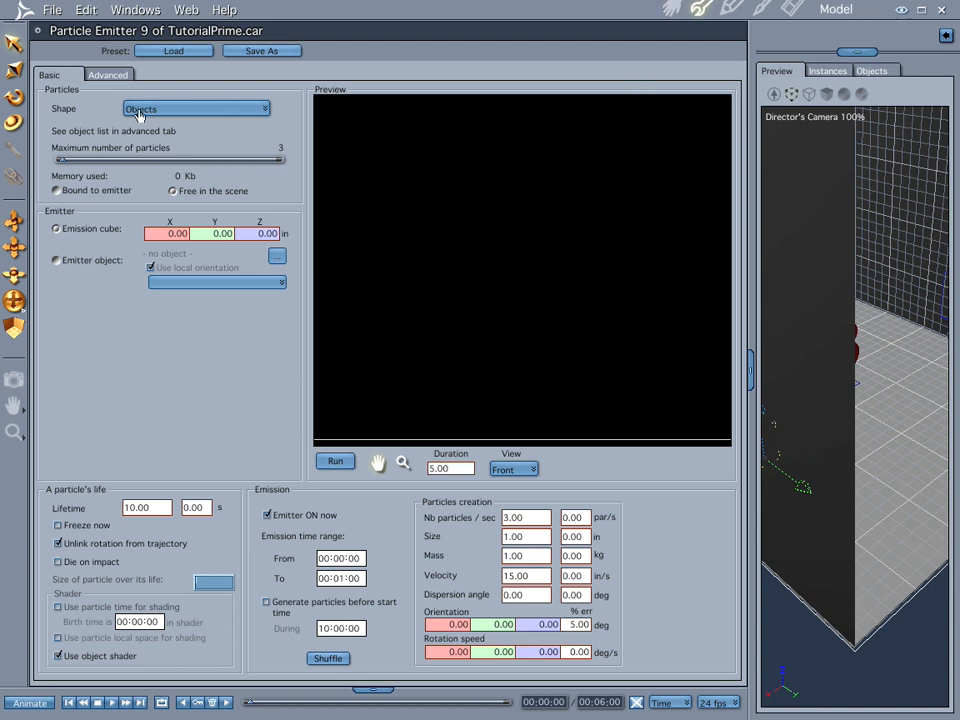
{"action": "mouse_move", "coordinate": [210, 184]}
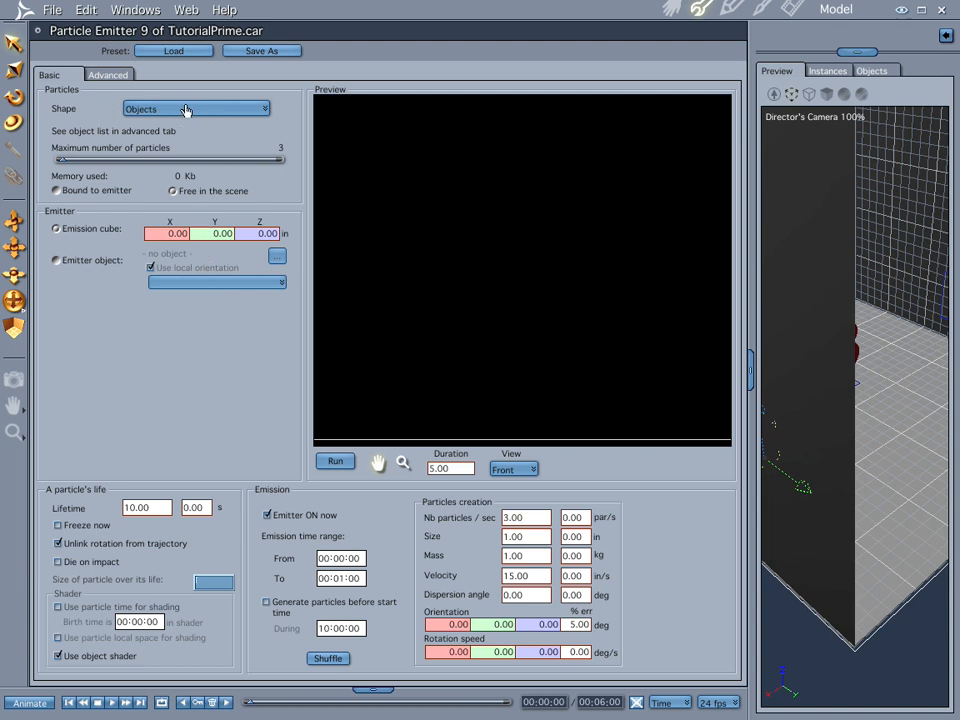
{"action": "mouse_move", "coordinate": [184, 110]}
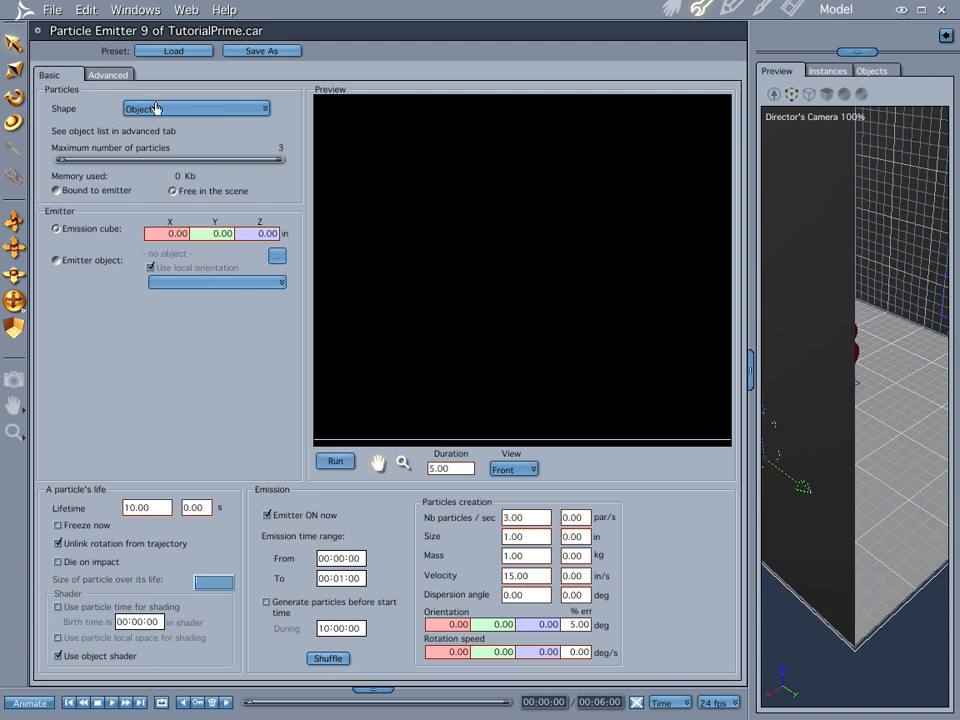
{"action": "left_click", "coordinate": [108, 74]}
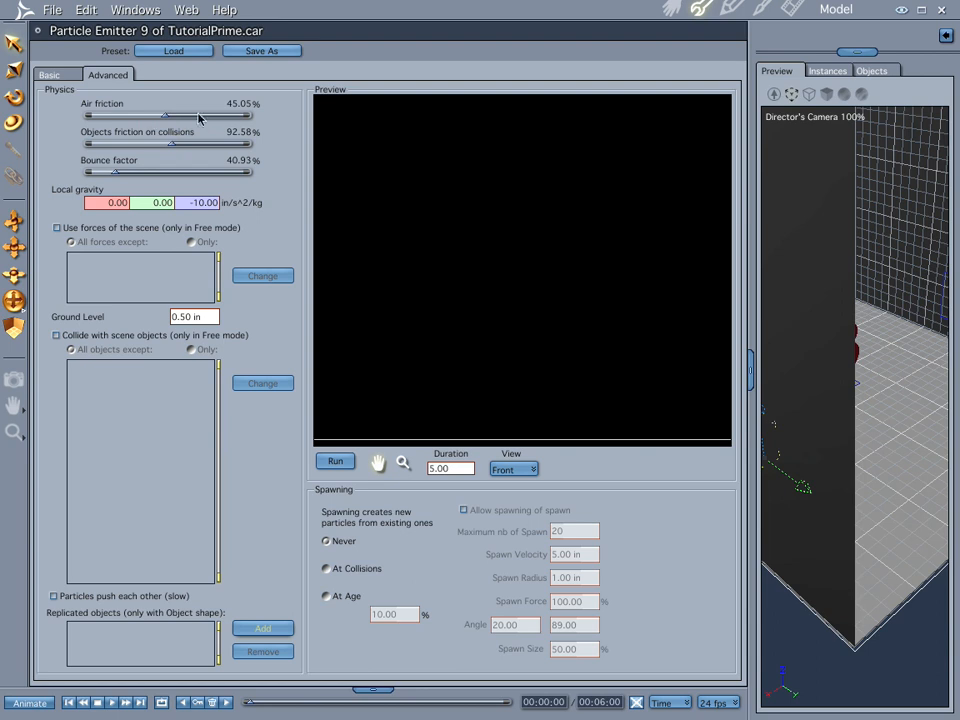
{"action": "mouse_move", "coordinate": [122, 136]}
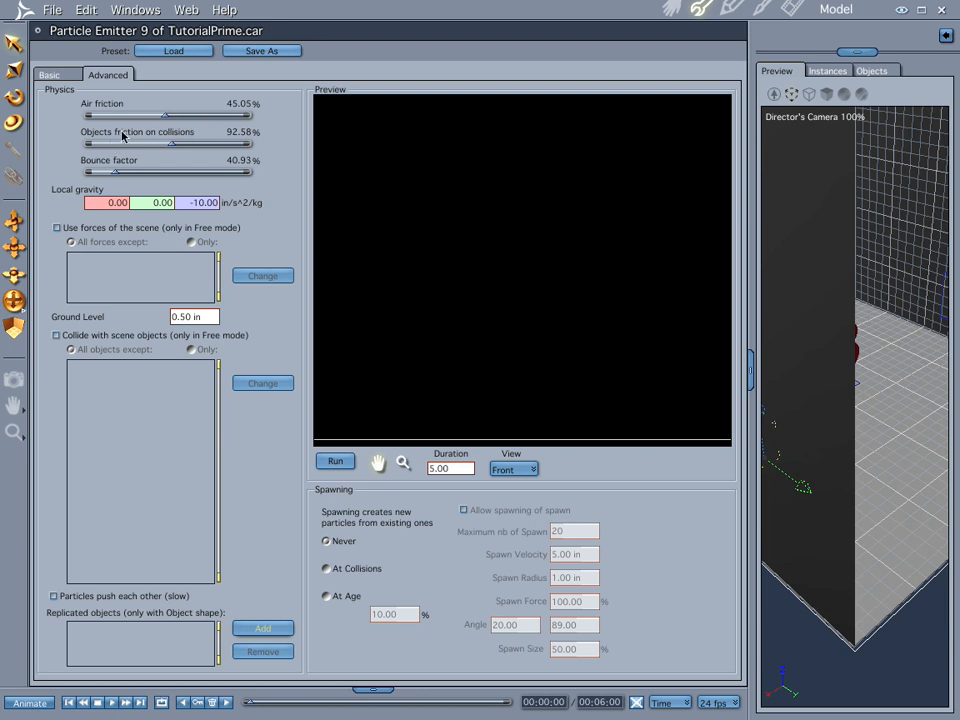
{"action": "left_click", "coordinate": [48, 74]}
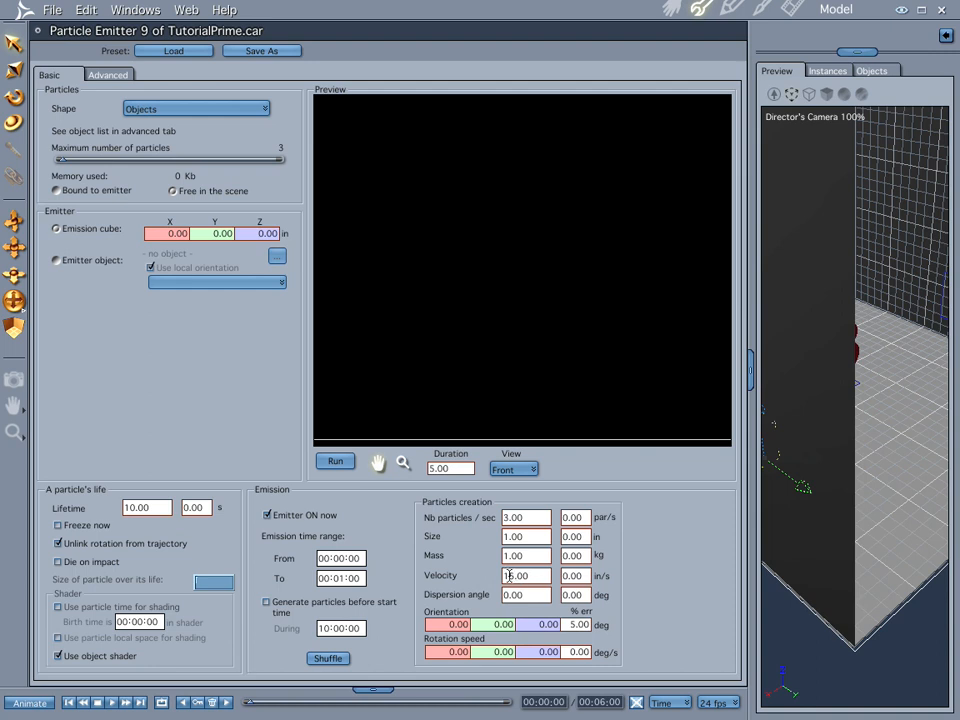
{"action": "type", "text": "15.00"}
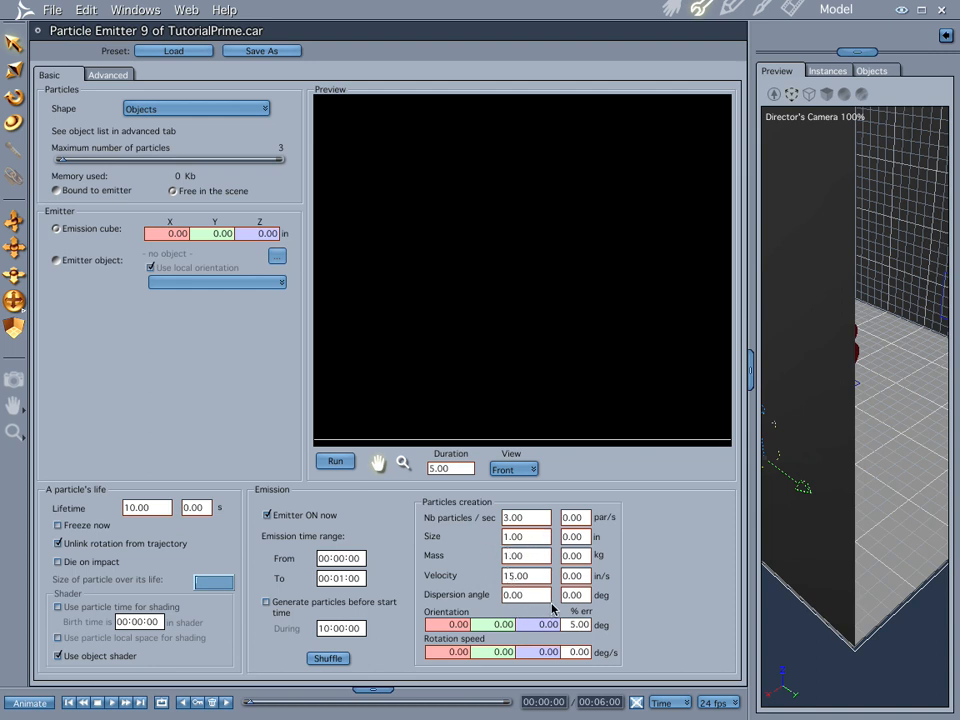
{"action": "mouse_move", "coordinate": [490, 592]}
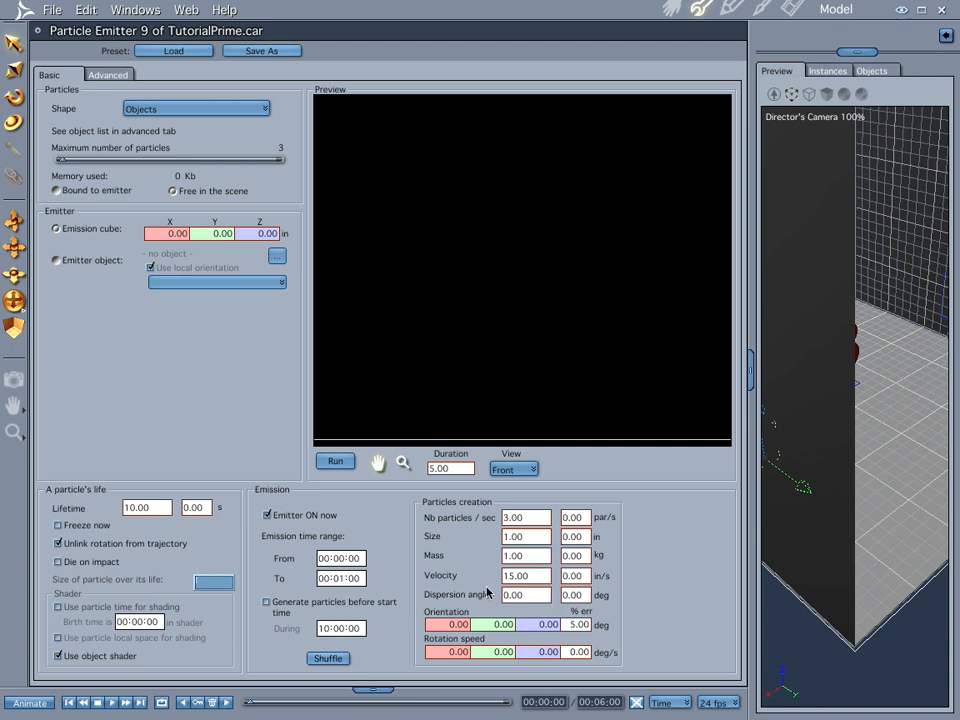
{"action": "mouse_move", "coordinate": [422, 224]}
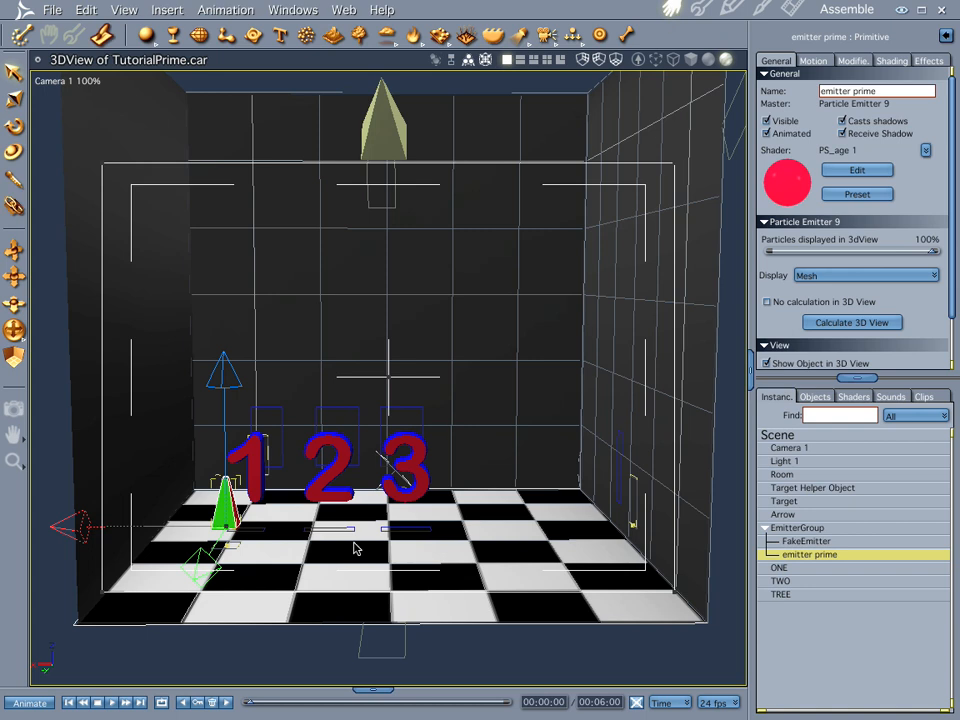
{"action": "mouse_move", "coordinate": [300, 712]}
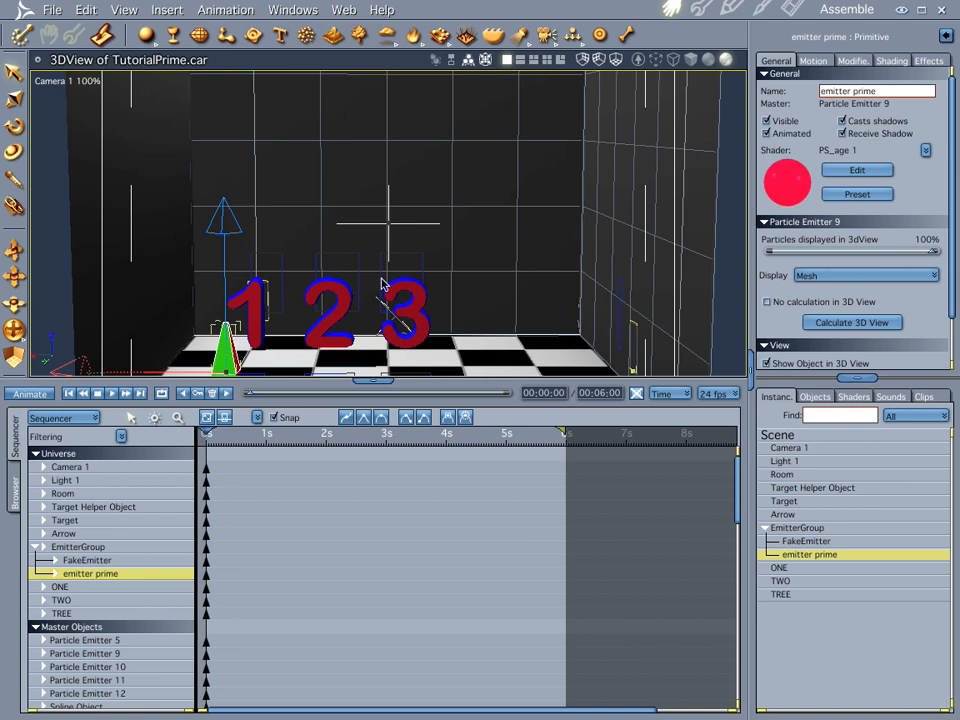
{"action": "mouse_move", "coordinate": [328, 452]}
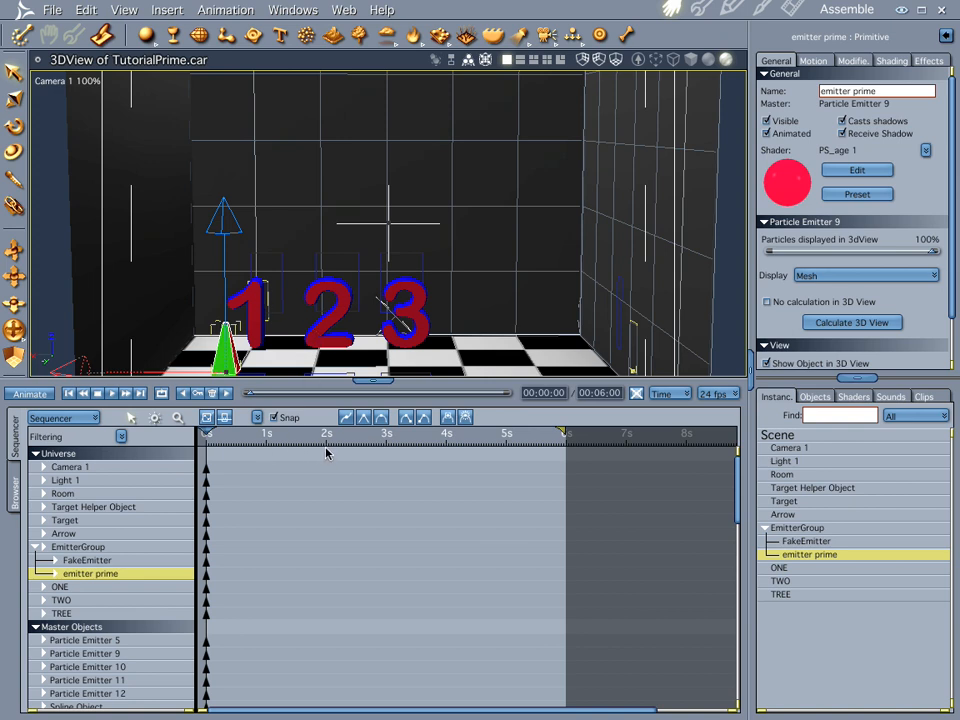
{"action": "mouse_move", "coordinate": [328, 448]}
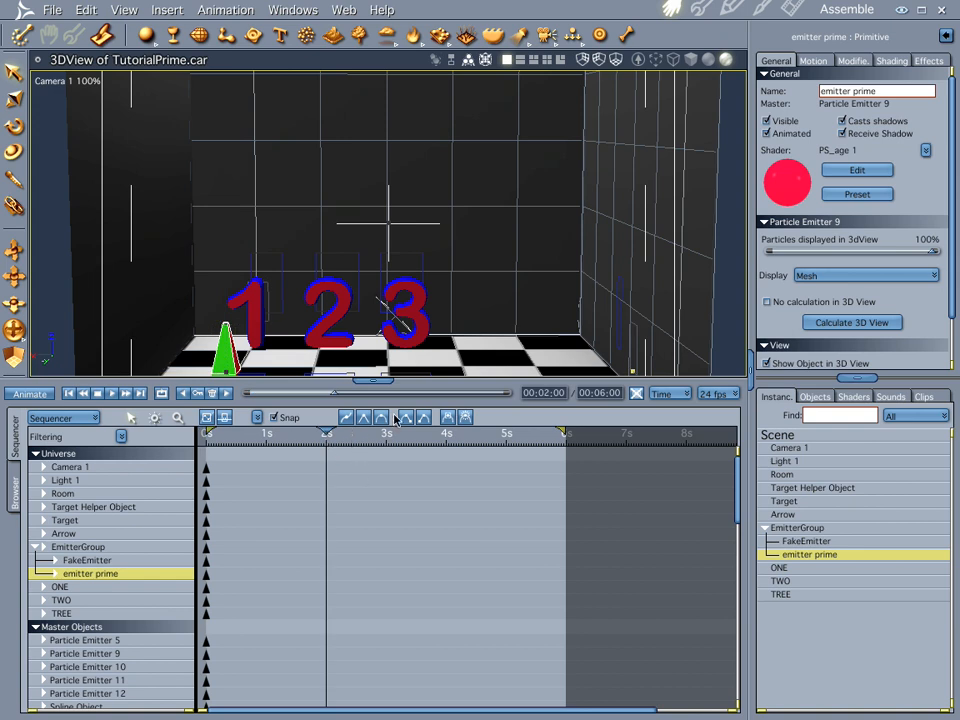
Step: Select EmitterGroup and move it to the right side of the room to keyframe its travel
{"action": "left_click", "coordinate": [796, 528]}
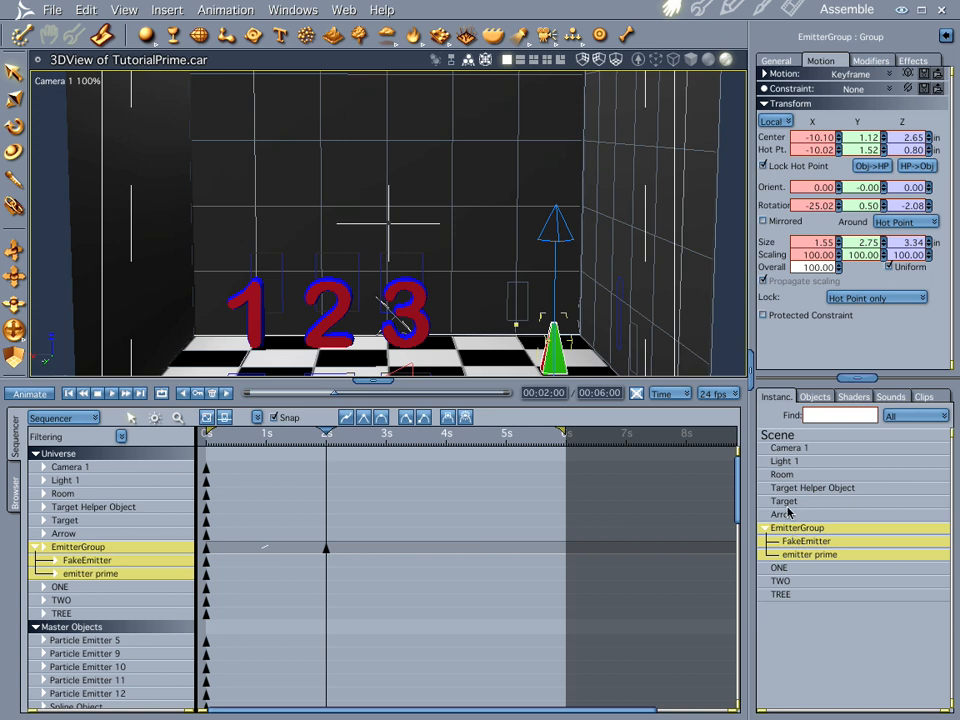
{"action": "mouse_move", "coordinate": [384, 320]}
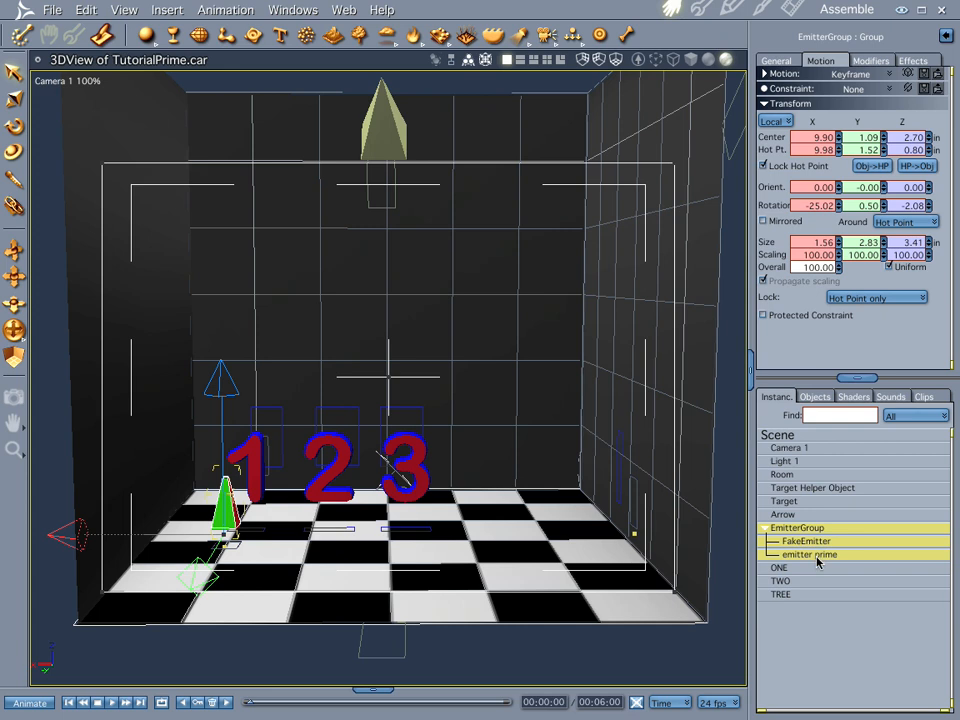
Step: In the emitter's Advanced settings, add ONE as a replicated object
{"action": "double_click", "coordinate": [808, 554]}
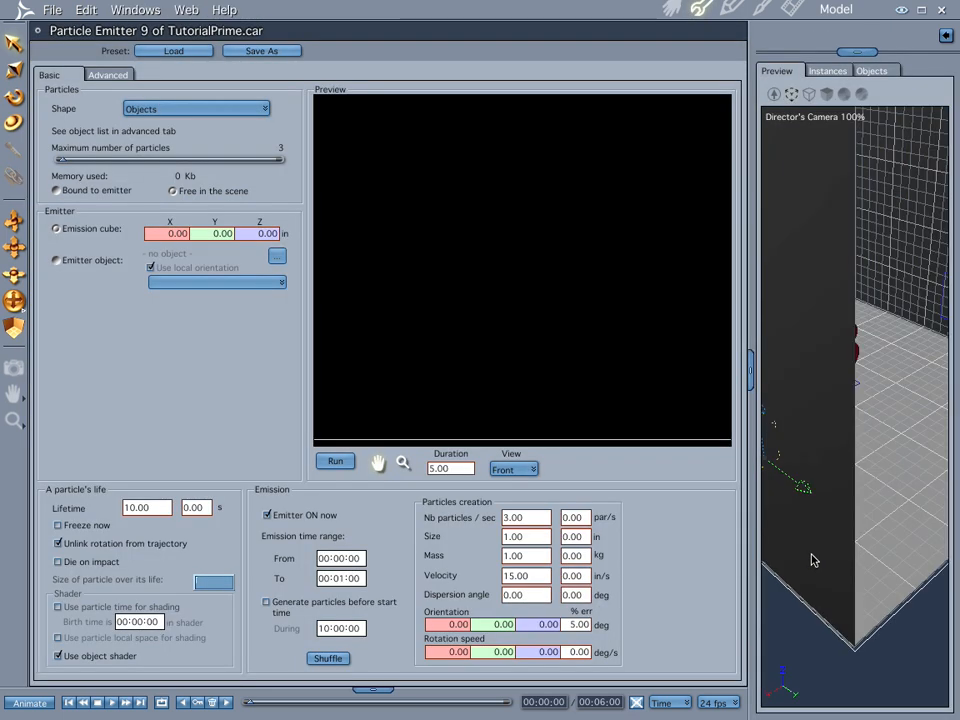
{"action": "left_click", "coordinate": [108, 74]}
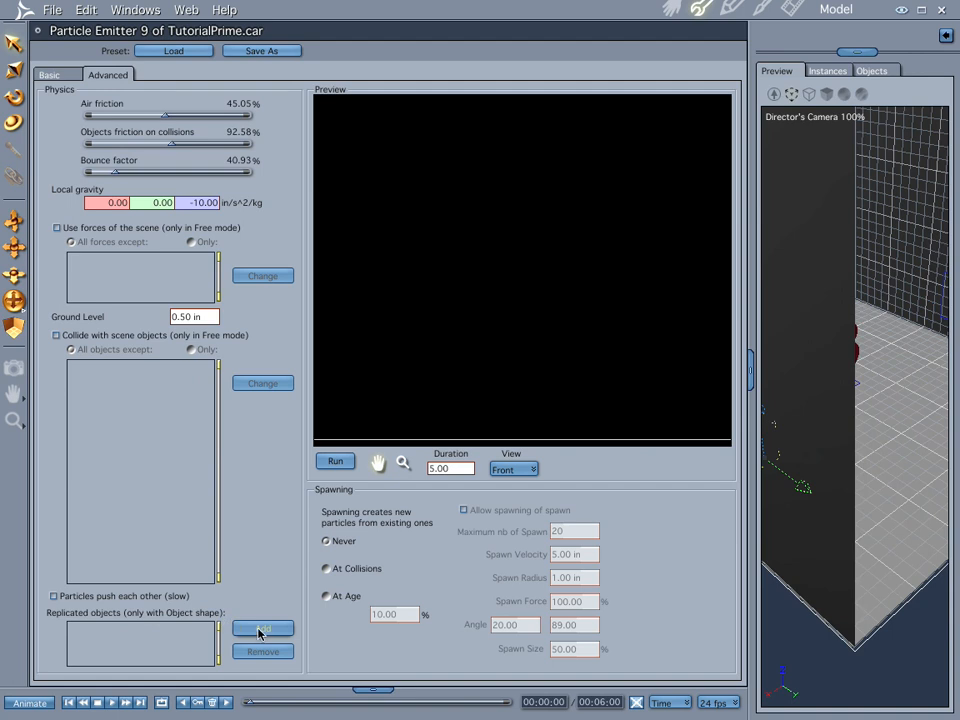
{"action": "left_click", "coordinate": [262, 628]}
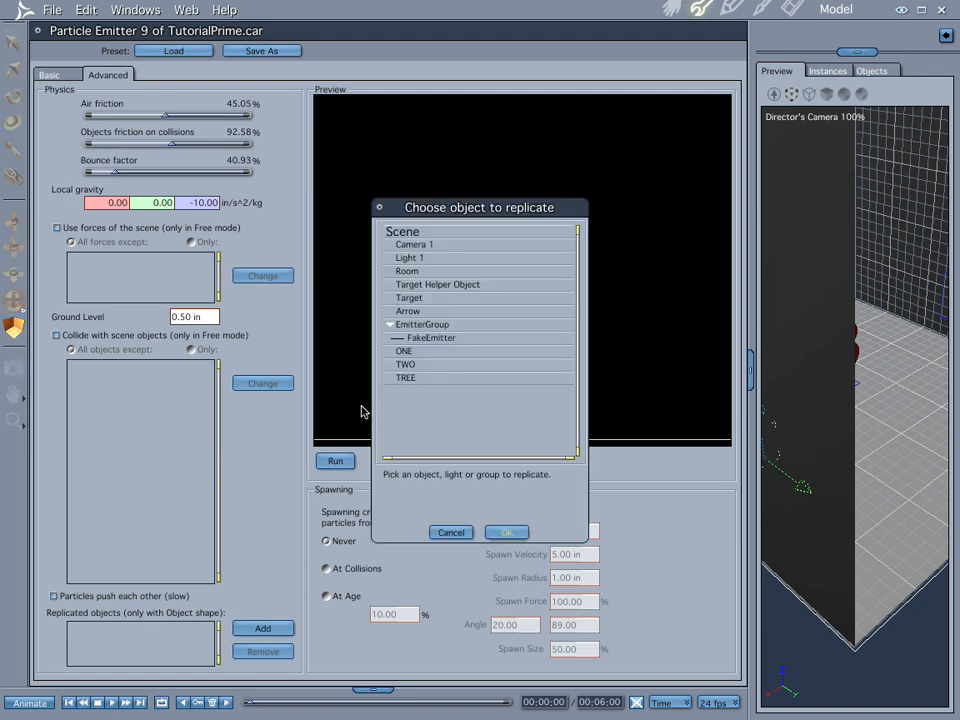
{"action": "mouse_move", "coordinate": [140, 610]}
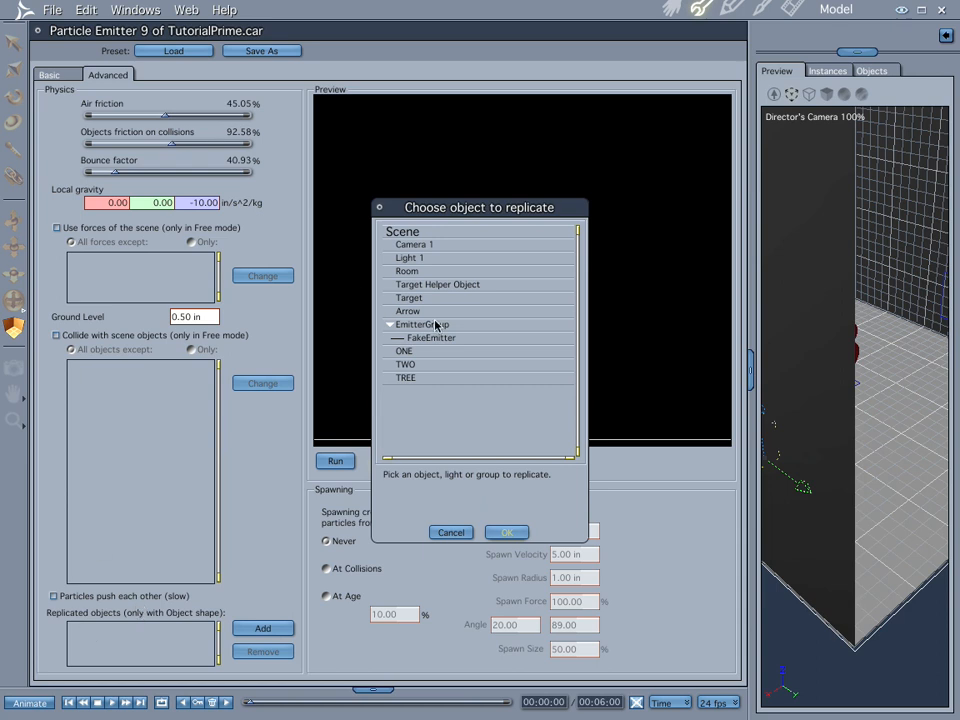
{"action": "left_click", "coordinate": [404, 352]}
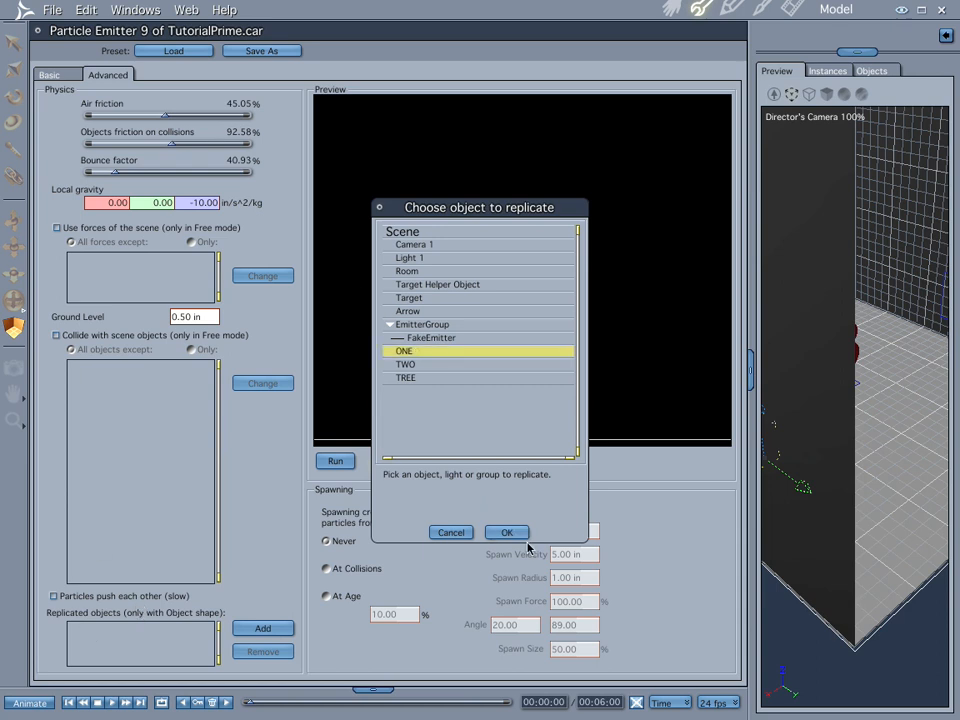
{"action": "left_click", "coordinate": [506, 532]}
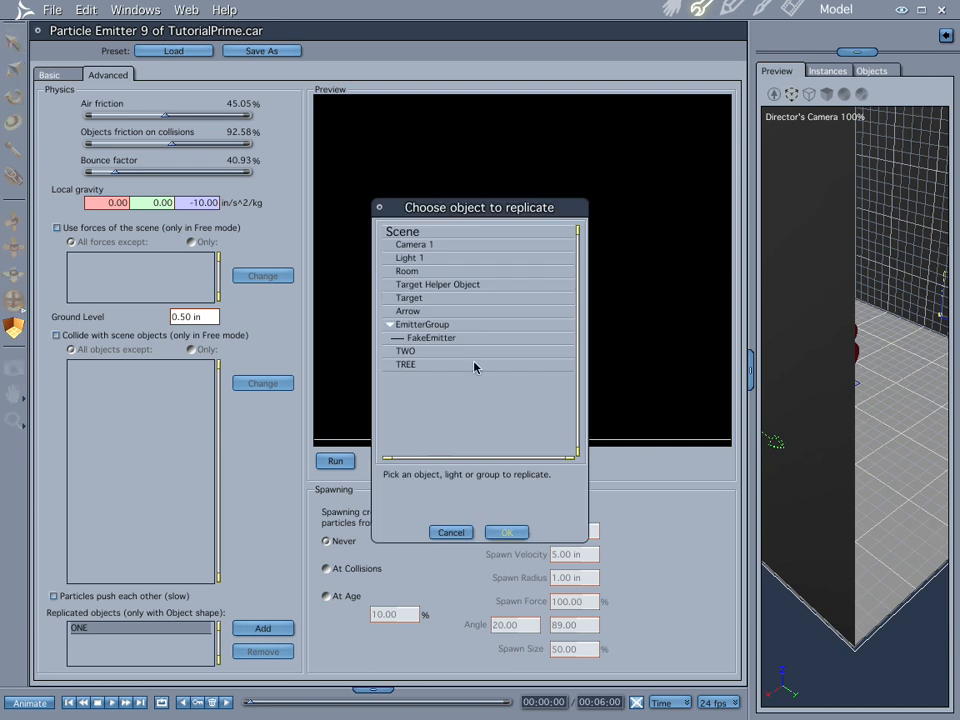
Step: Add TWO and TREE as replicated objects as well
{"action": "left_click", "coordinate": [506, 532]}
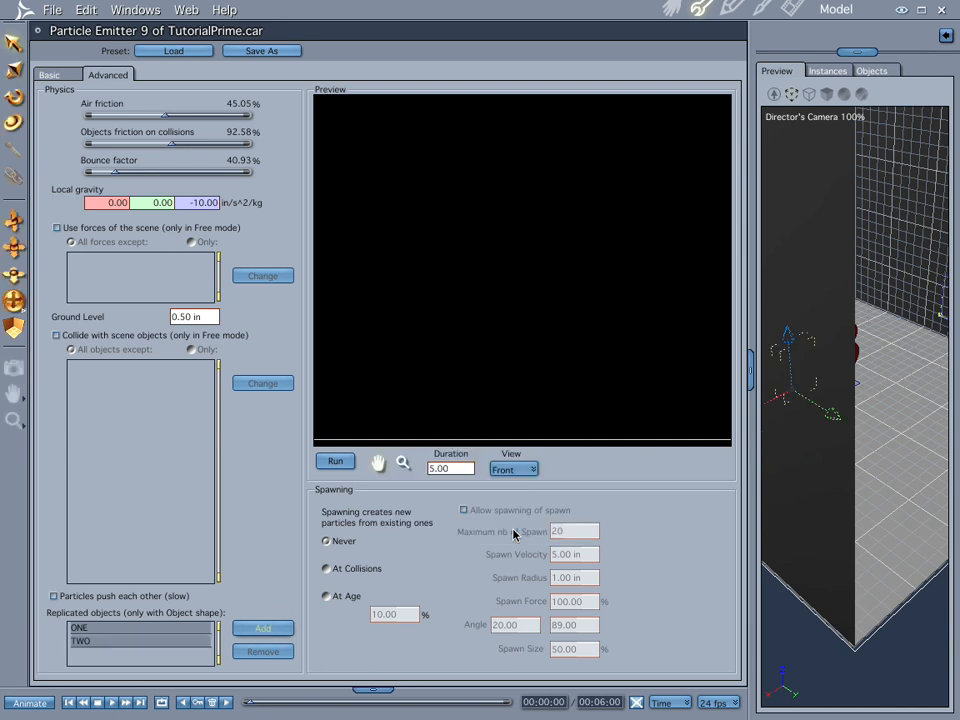
{"action": "left_click", "coordinate": [262, 628]}
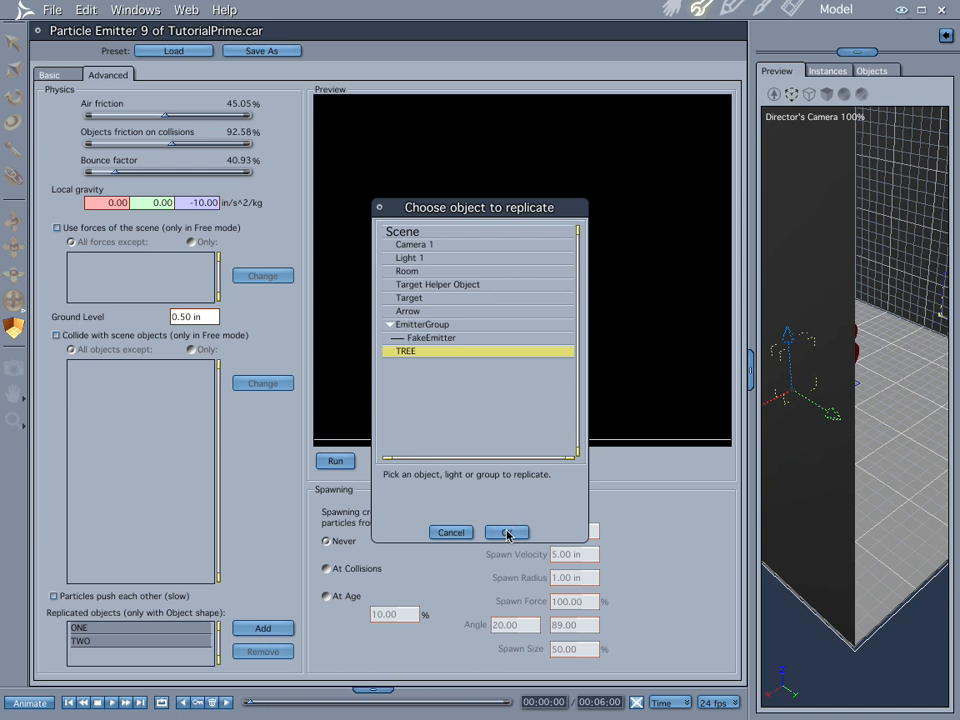
{"action": "left_click", "coordinate": [506, 532]}
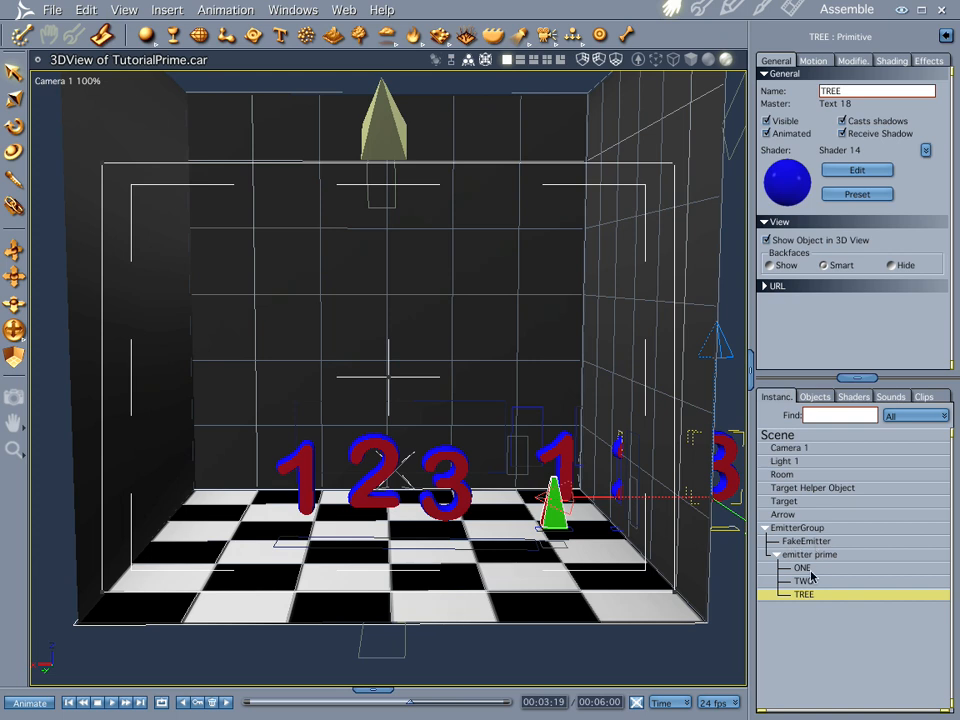
Step: Select 'emitter prime' in the Instances list with ONE, TWO, TREE nested under it
{"action": "left_click", "coordinate": [810, 554]}
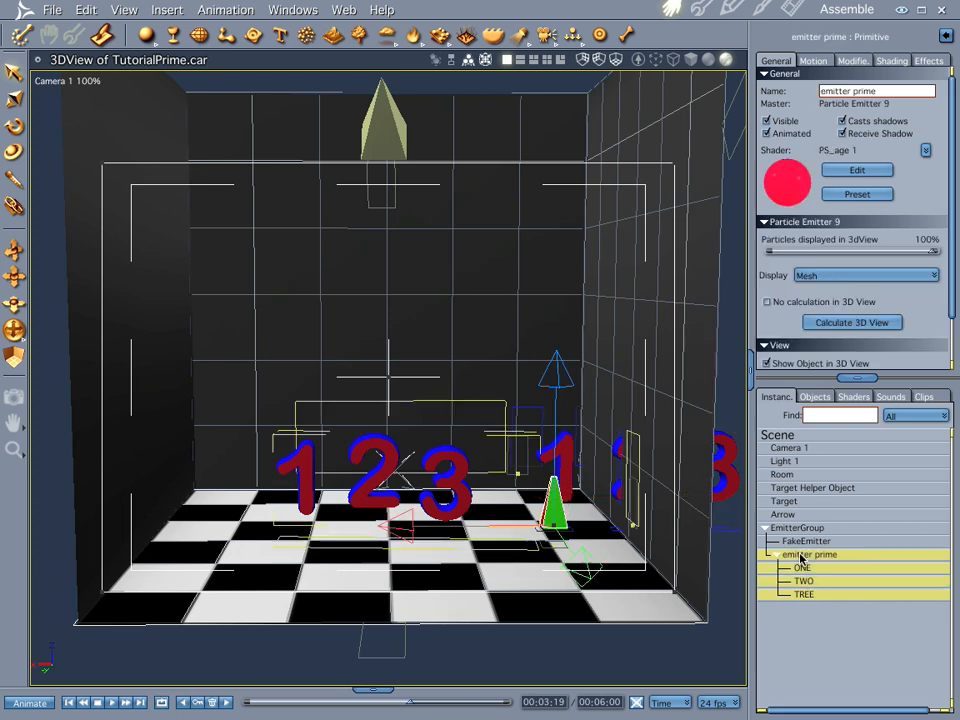
Step: Review the emitter's Basic settings and its particle size-over-life curve, leaving it unchanged
{"action": "left_click", "coordinate": [856, 168]}
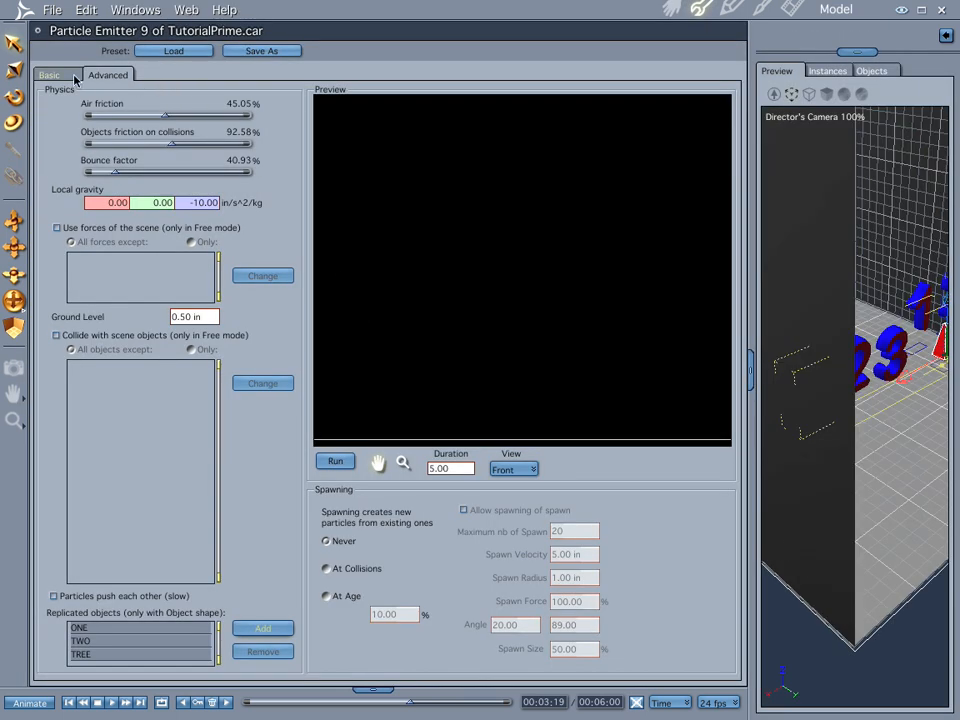
{"action": "left_click", "coordinate": [48, 76]}
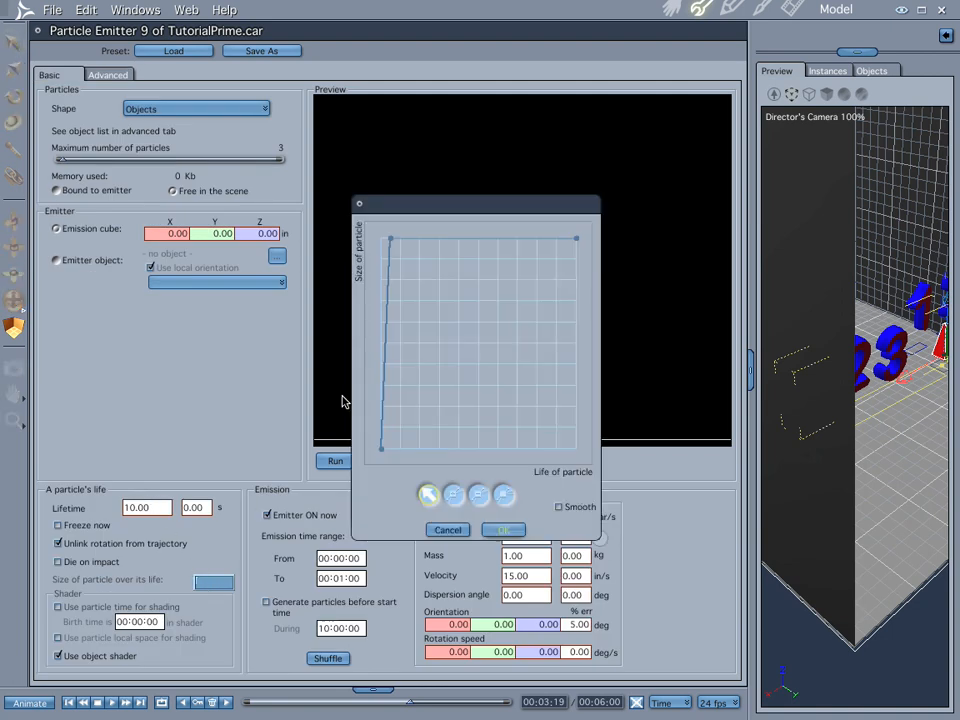
{"action": "mouse_move", "coordinate": [392, 466]}
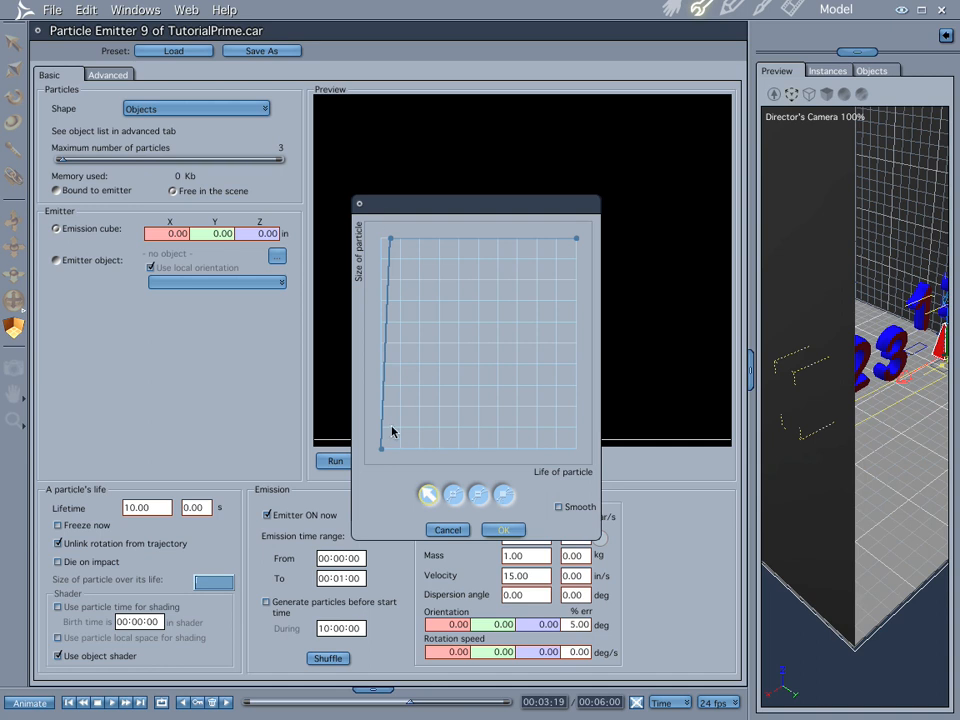
{"action": "mouse_move", "coordinate": [392, 260]}
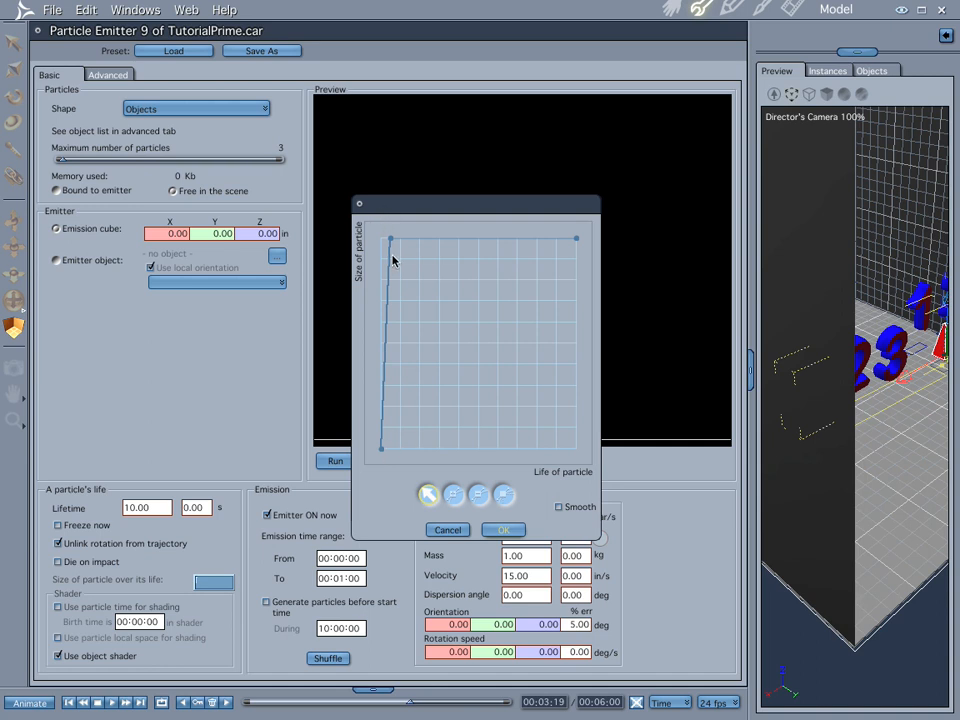
{"action": "left_click", "coordinate": [504, 530]}
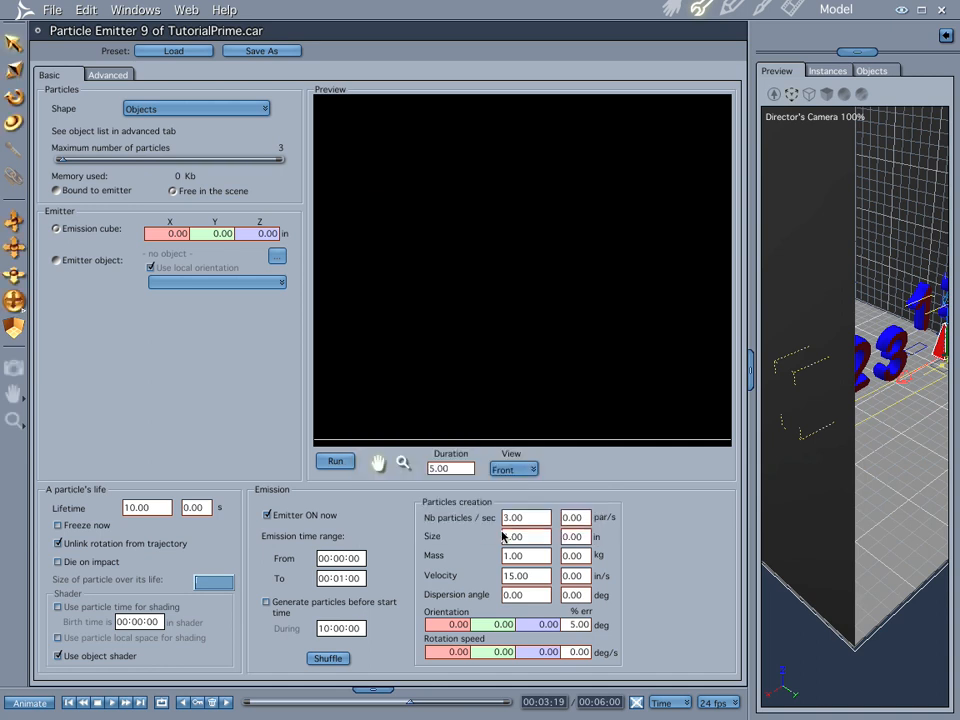